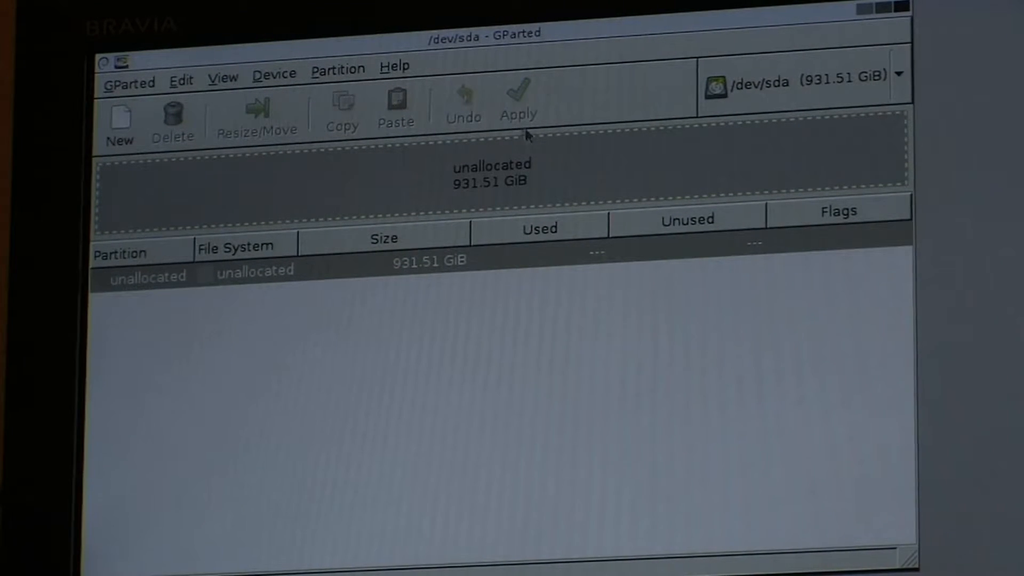
- Switch the device view from /dev/sda through /dev/sdb to /dev/sdc
left_click(900, 75)
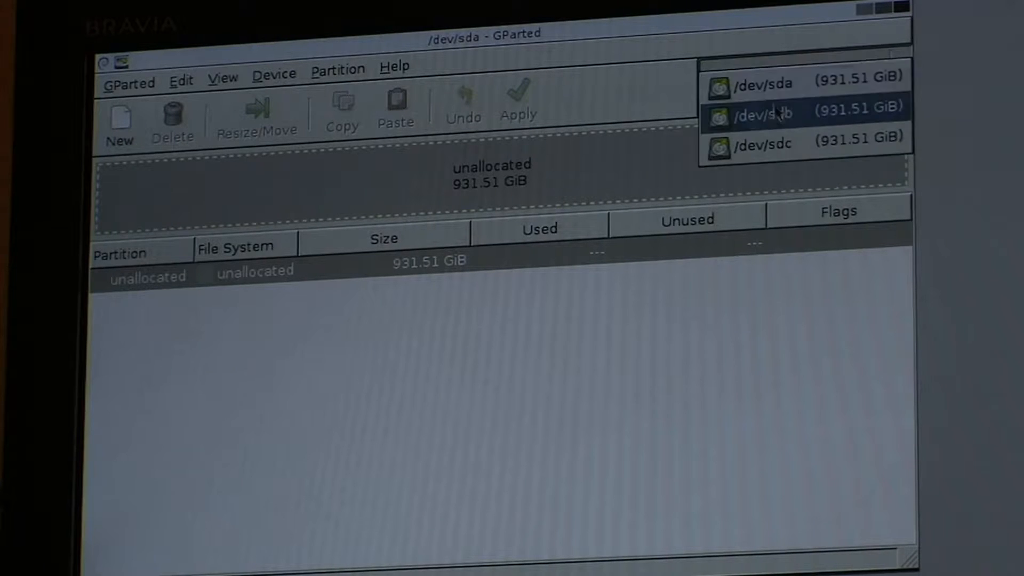
left_click(770, 106)
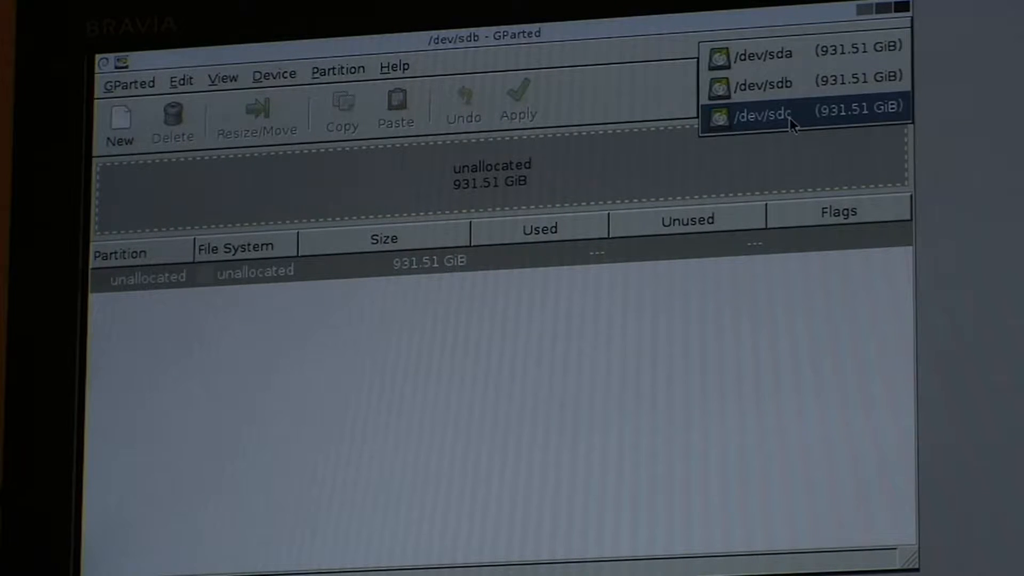
left_click(777, 106)
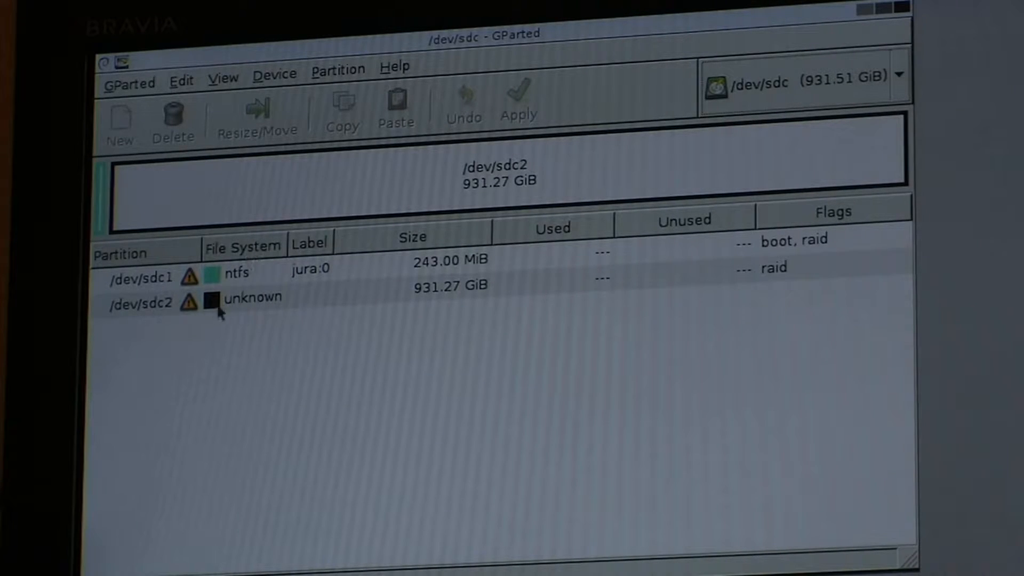
mouse_move(238, 277)
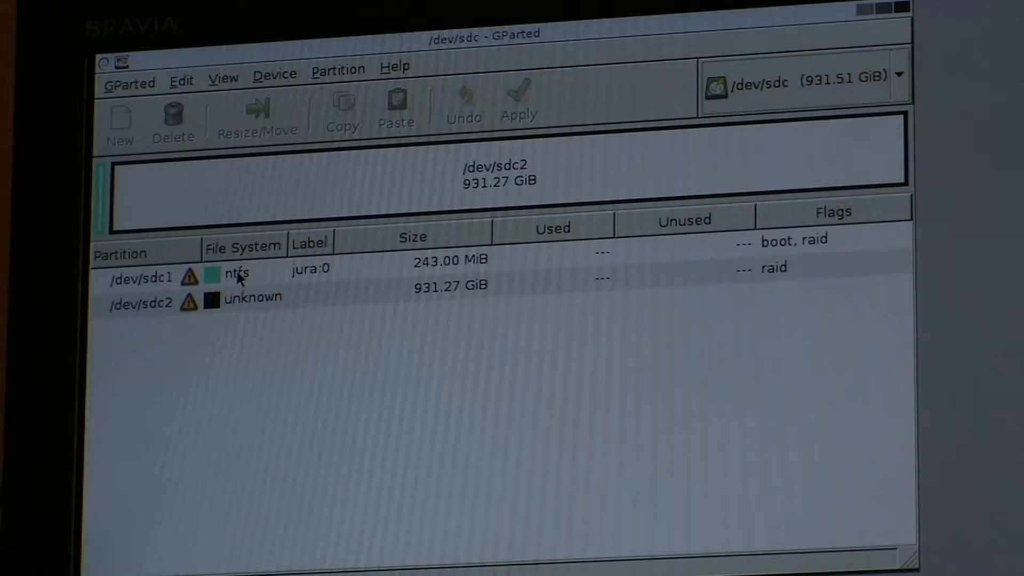
mouse_move(241, 280)
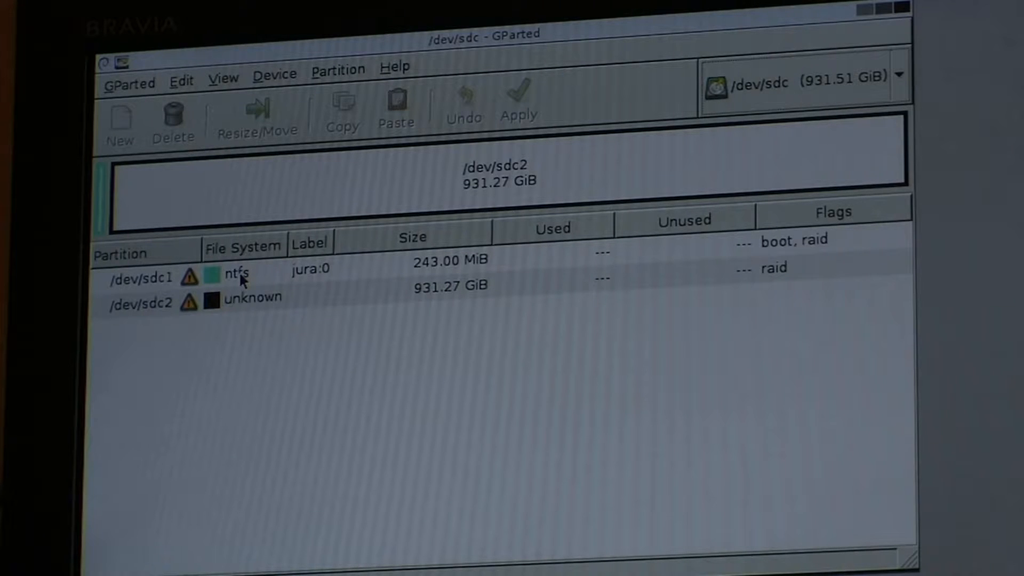
mouse_move(290, 89)
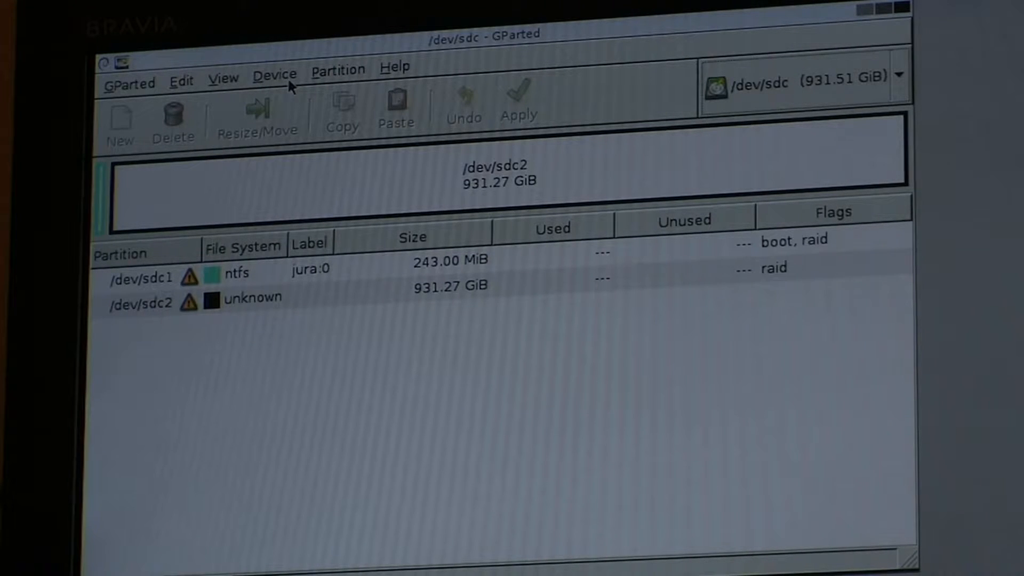
- Create a fresh msdos partition table on /dev/sdc, erasing its old partitions
left_click(274, 70)
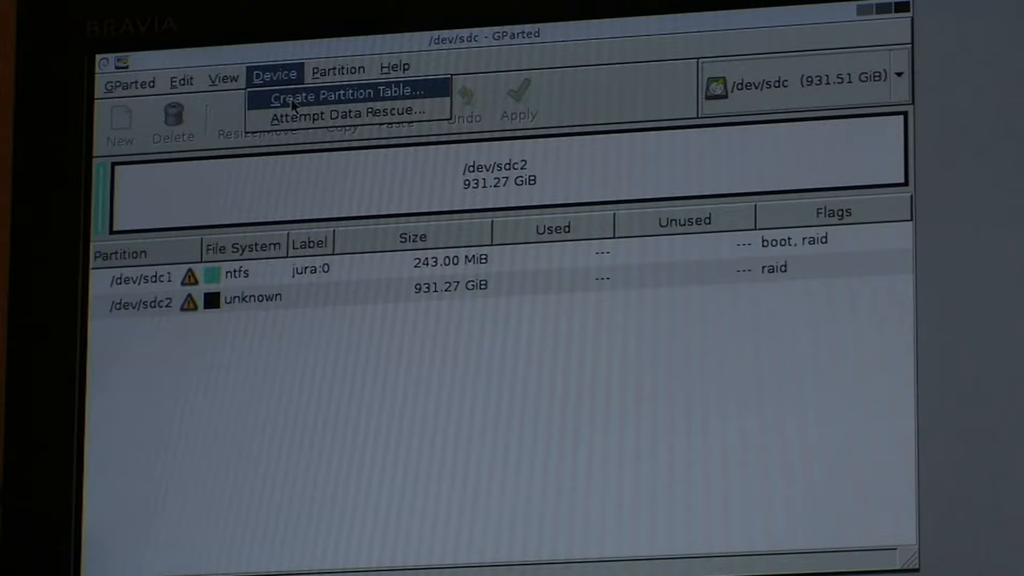
left_click(350, 91)
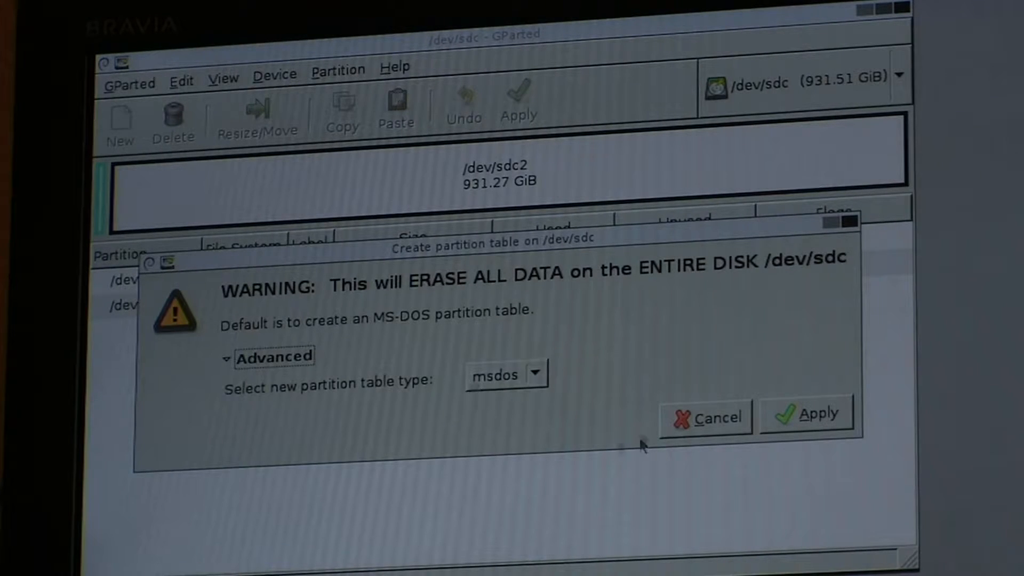
mouse_move(578, 433)
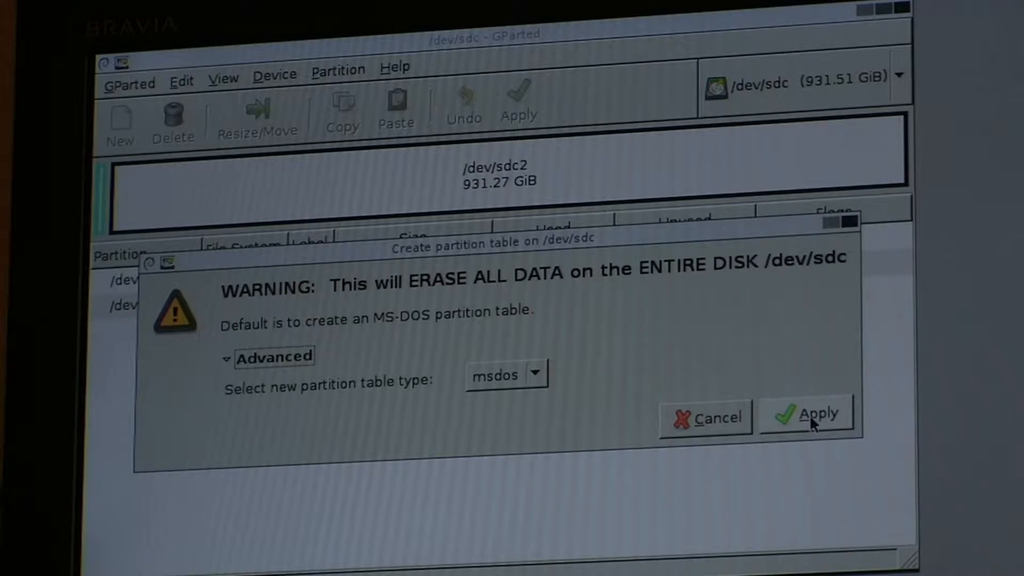
left_click(813, 416)
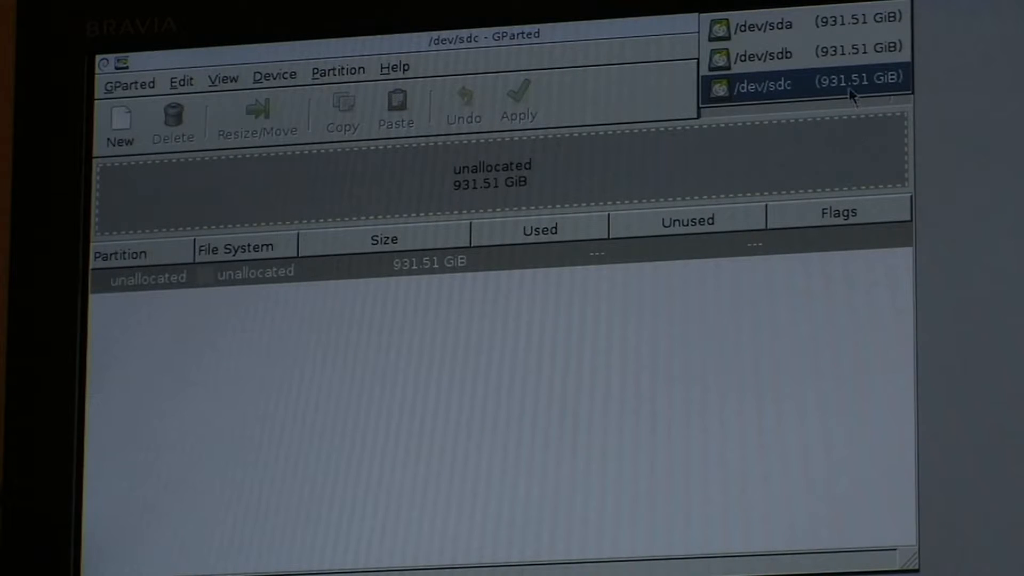
- Close GParted and reboot the live system from the desktop Exit menu
left_click(751, 24)
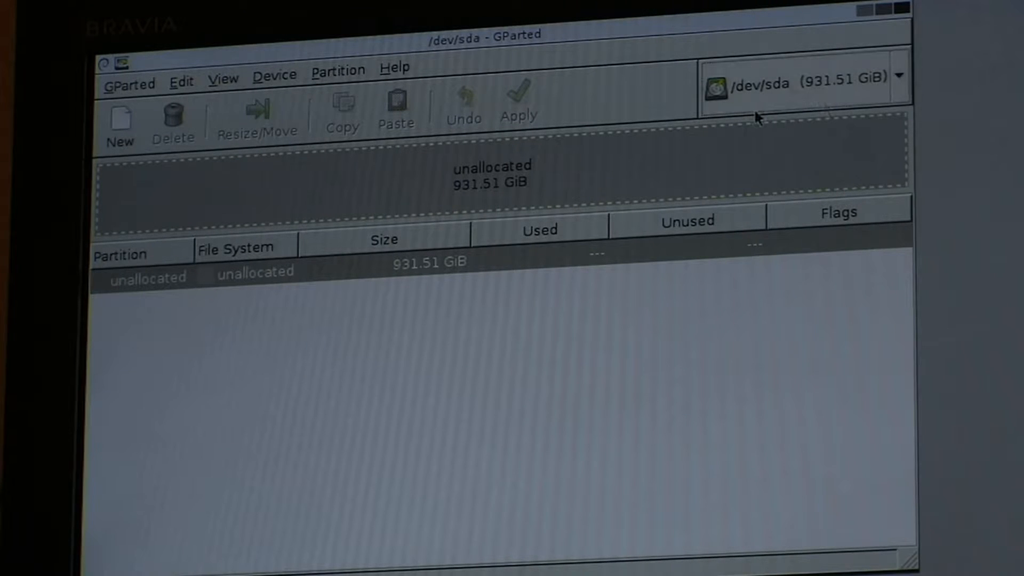
mouse_move(770, 40)
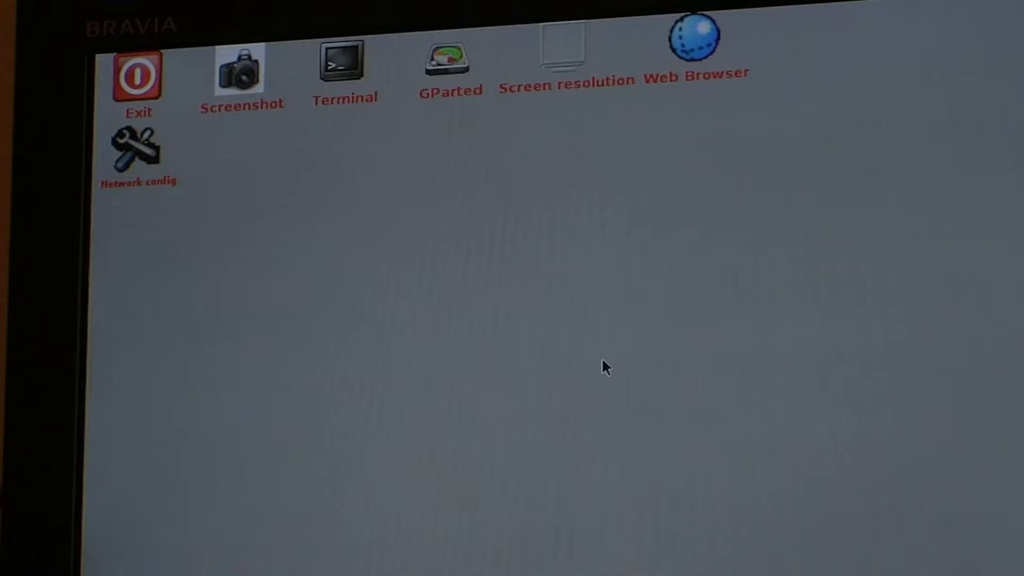
mouse_move(612, 372)
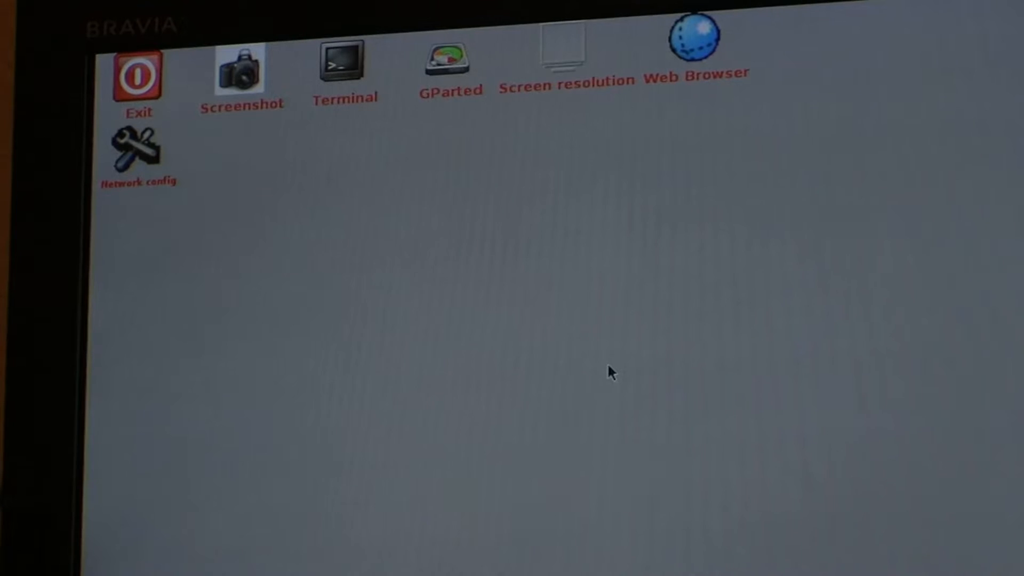
left_click(138, 74)
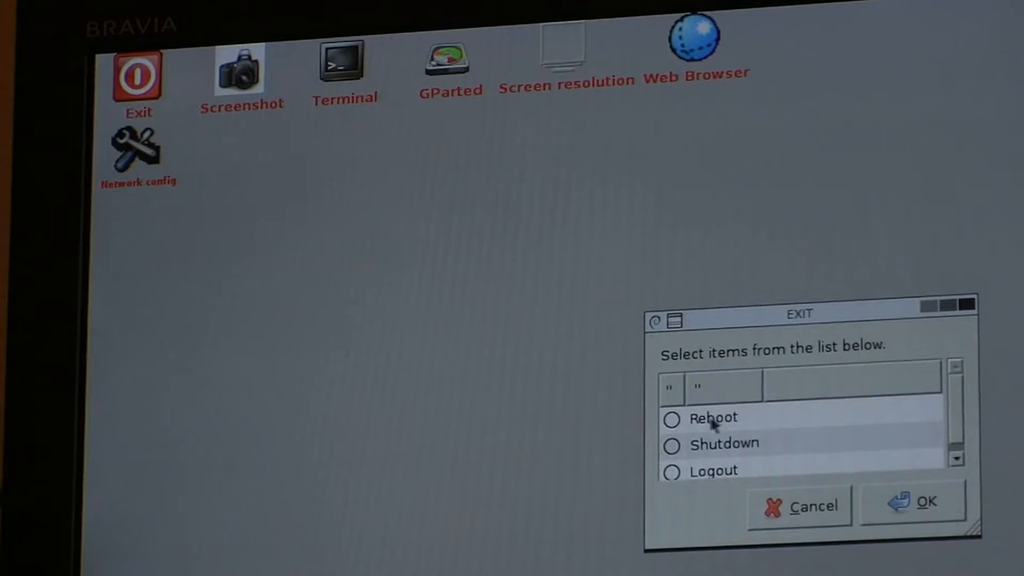
left_click(670, 418)
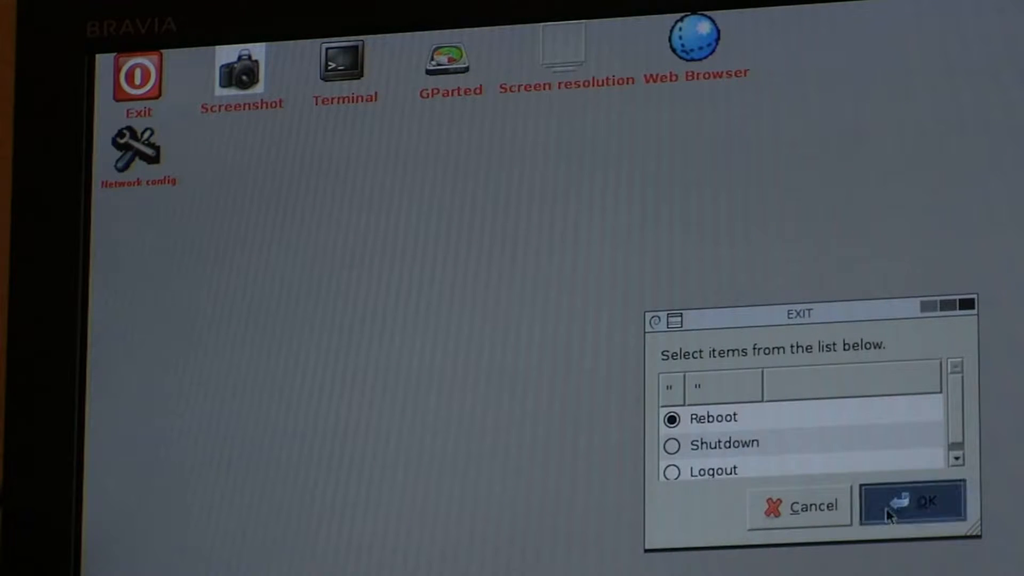
left_click(913, 503)
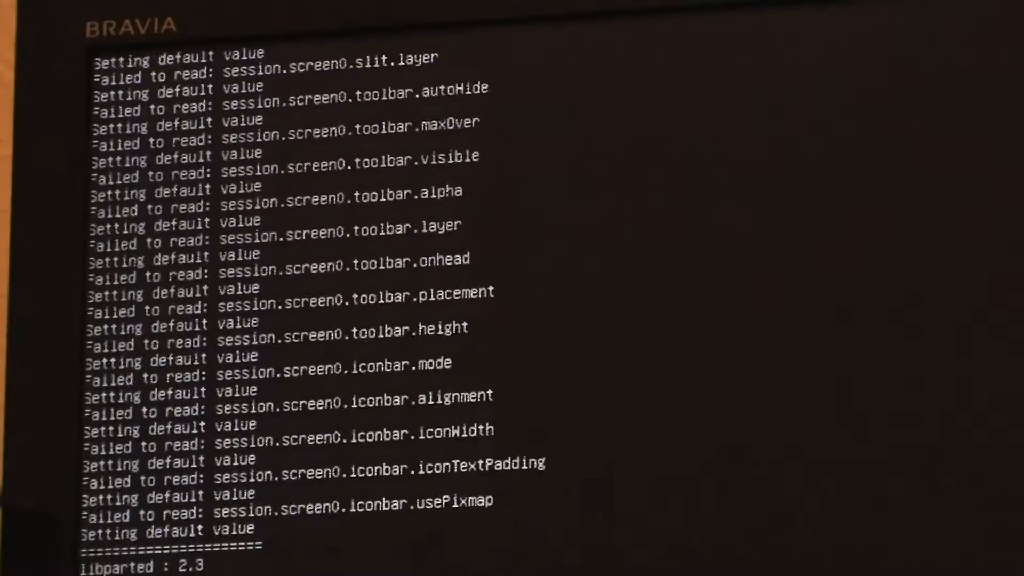
- Accept English as the language and advance to the Partition disks step
scroll("down", 3)
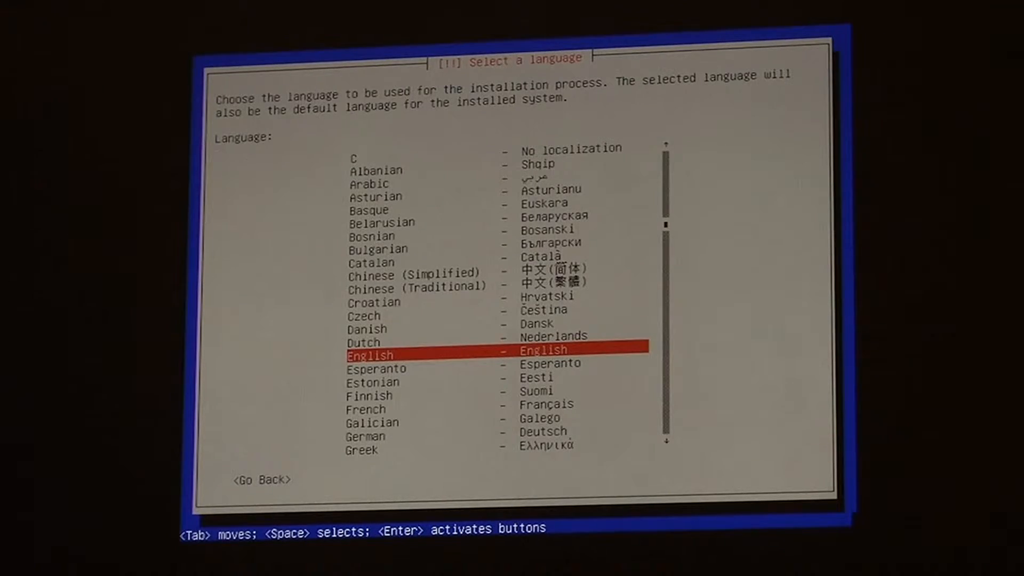
key("Enter")
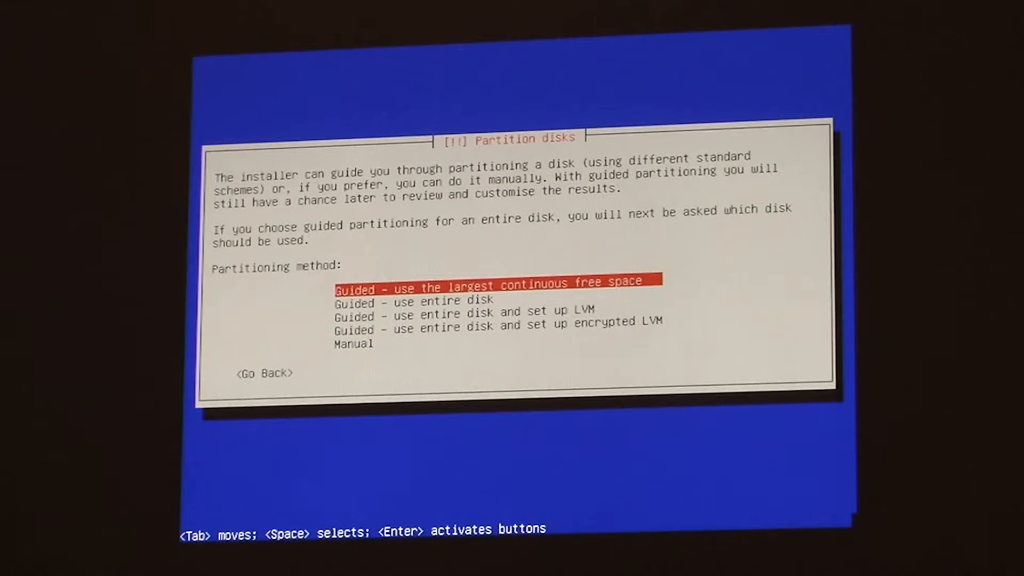
- Manually create a 256MB primary bootable RAID physical volume as sda's first partition
key("Down")
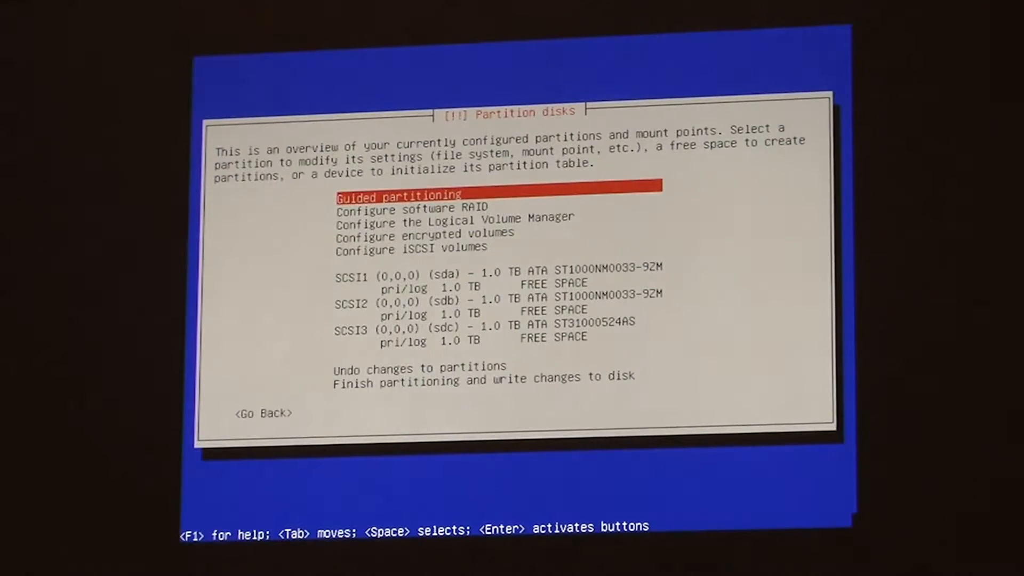
key("Down")
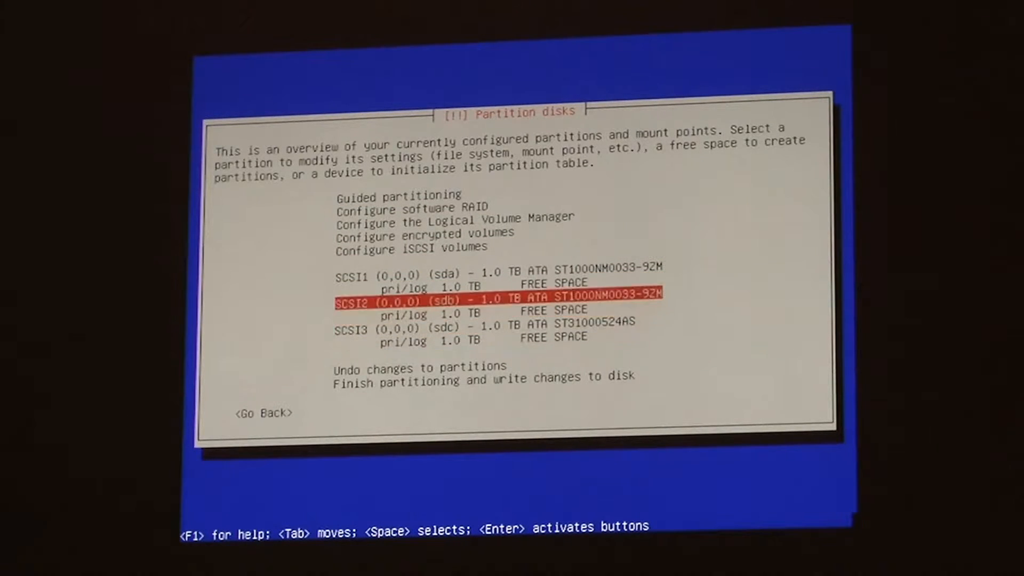
key("Up")
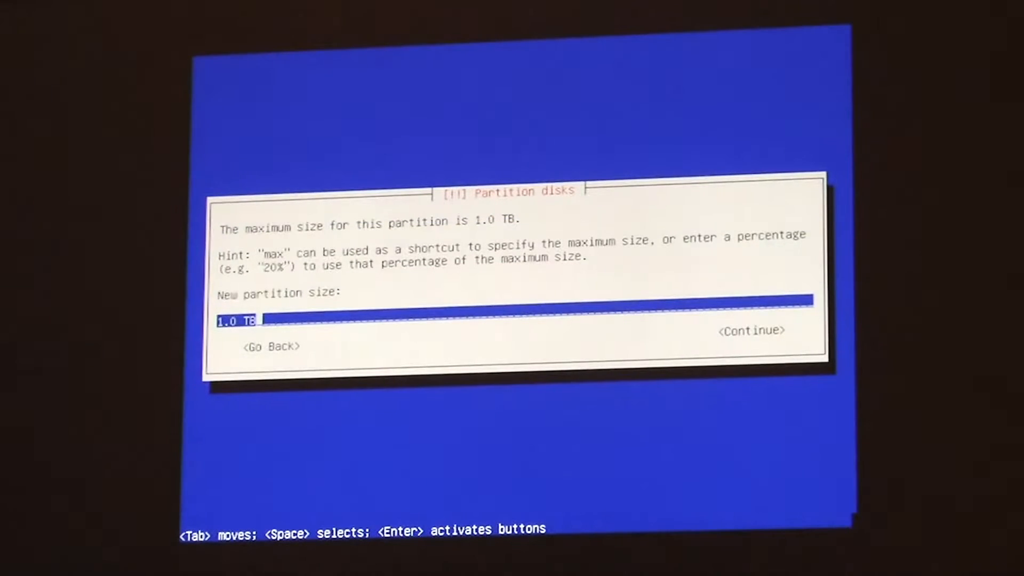
type("2")
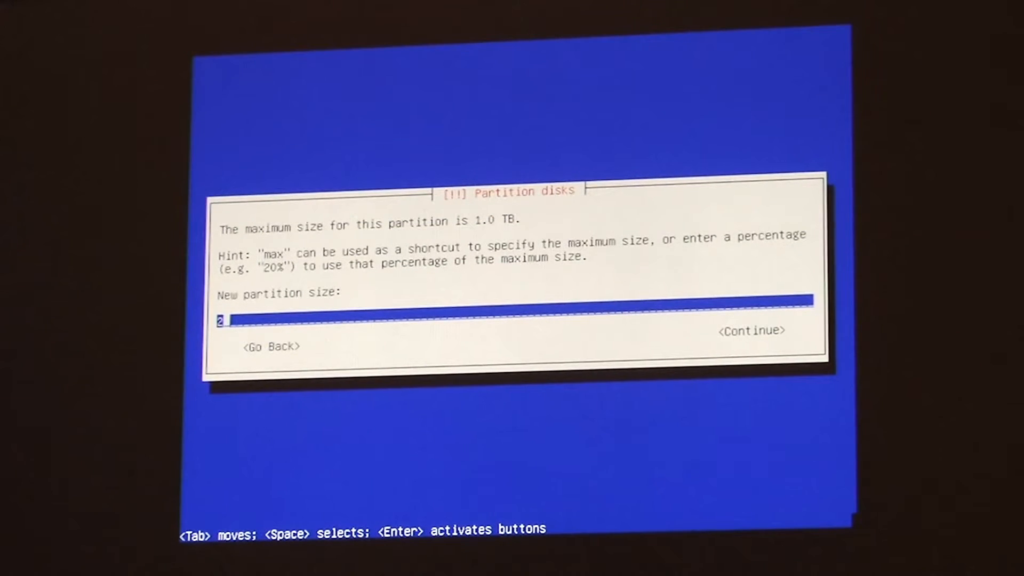
type("56MB")
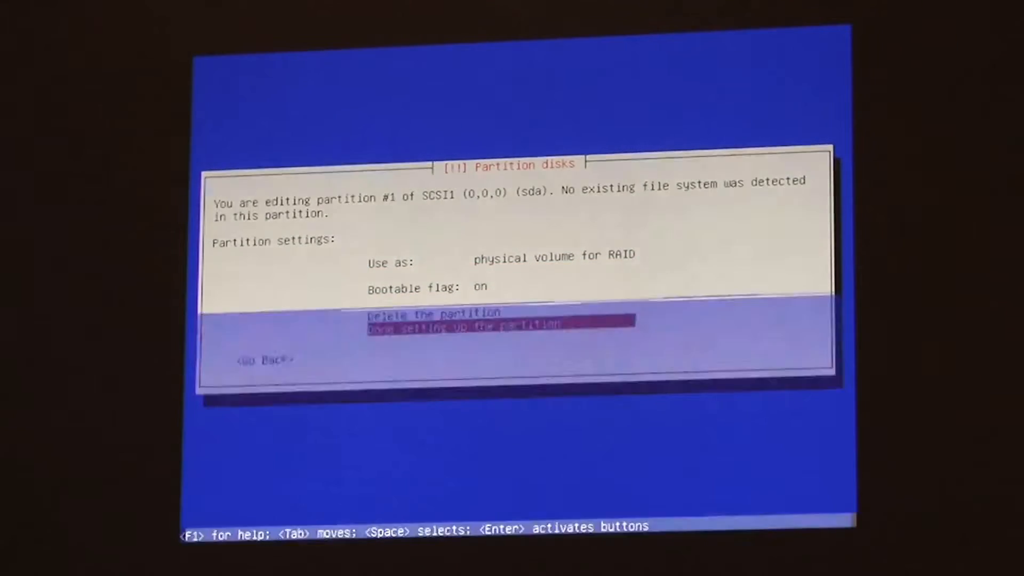
key("Enter")
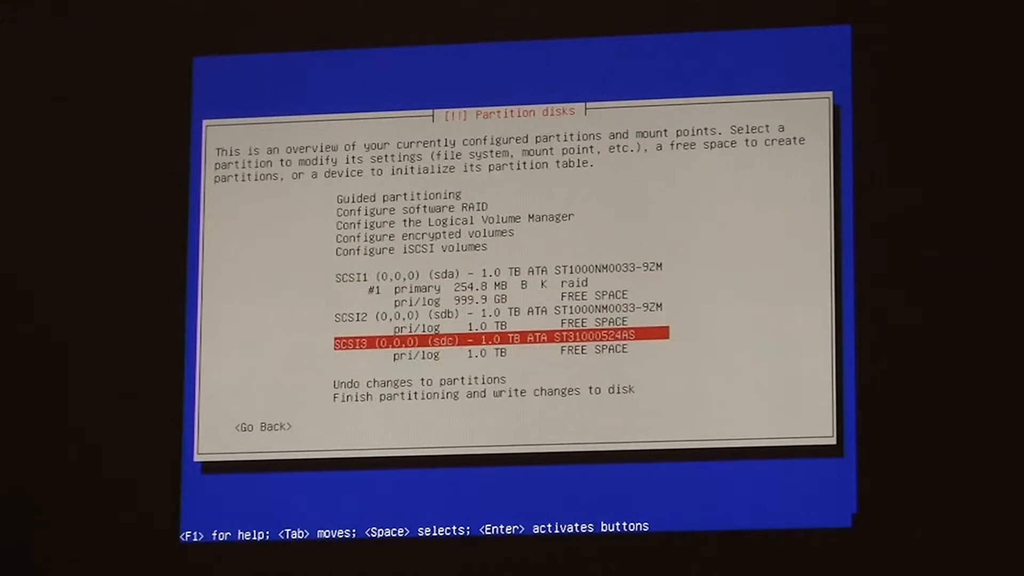
- Leave partitioning and return to the installer main menu
key("Up")
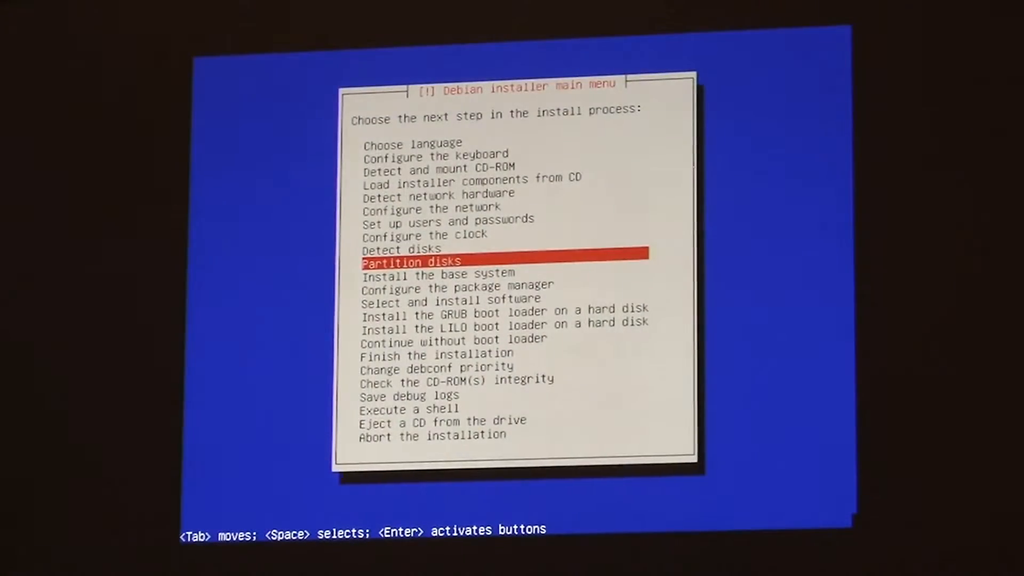
- Switch to the BusyBox shell console with Alt+F2
key("Up")
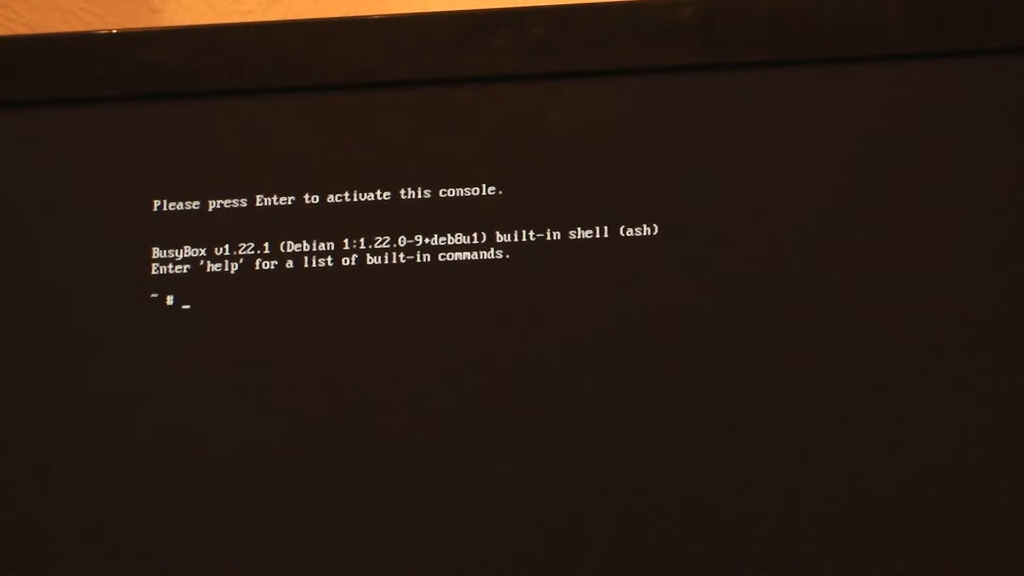
- Run fdisk -l showing the RAID partitions on sda, sdb and sdc, then begin an mdadm command
type("fdisk -l")
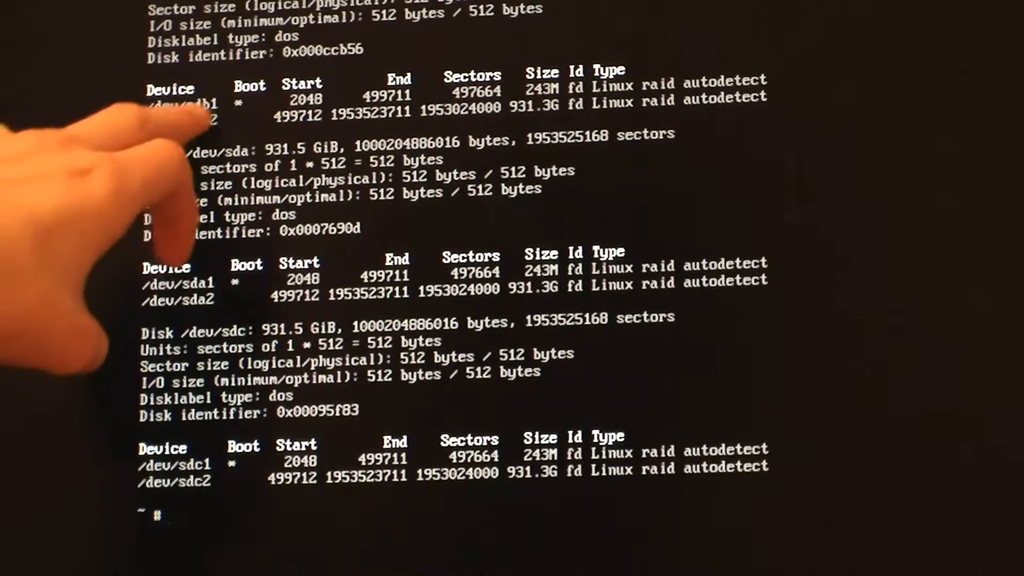
mouse_move(157, 523)
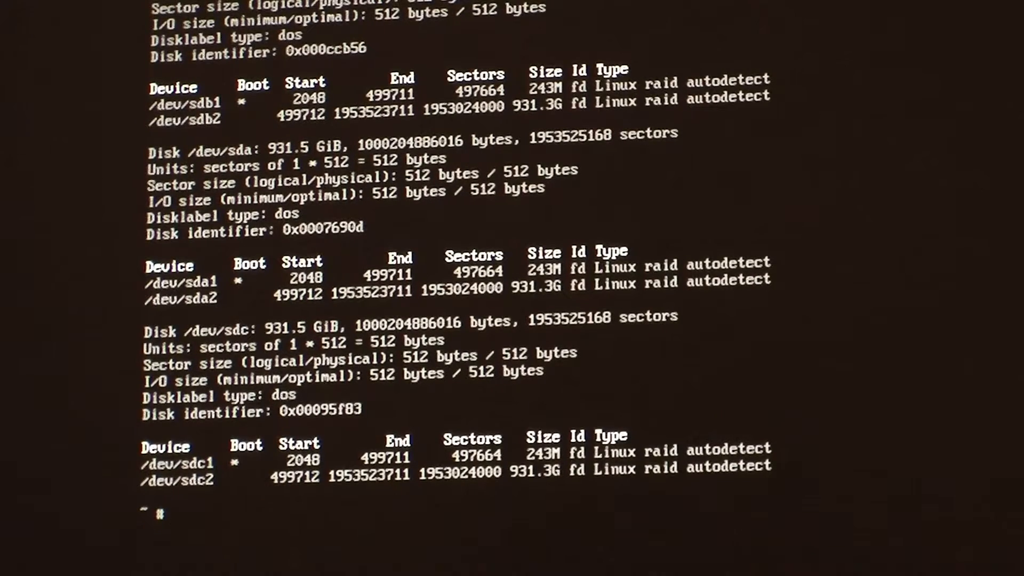
type("mda")
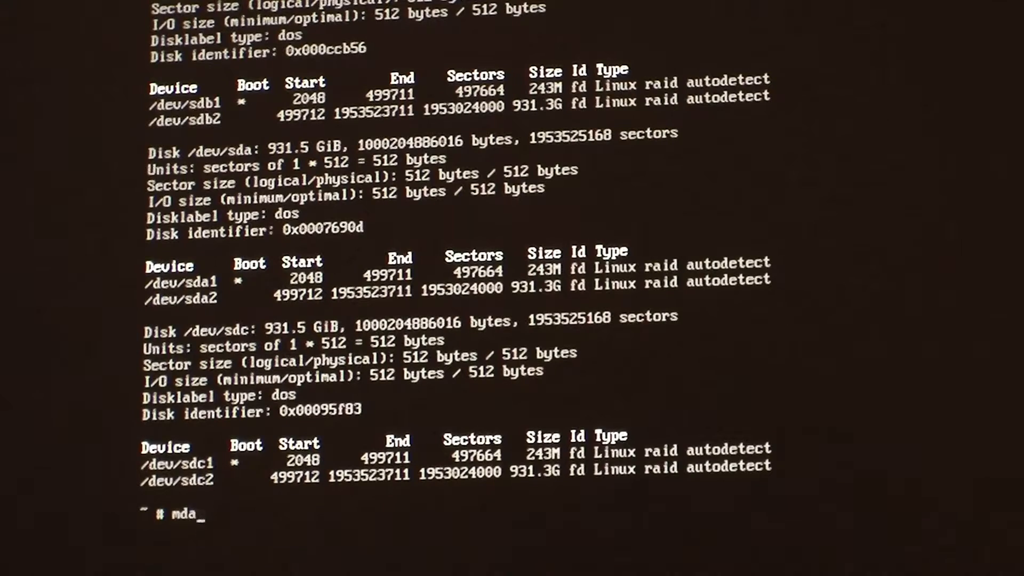
type("dm")
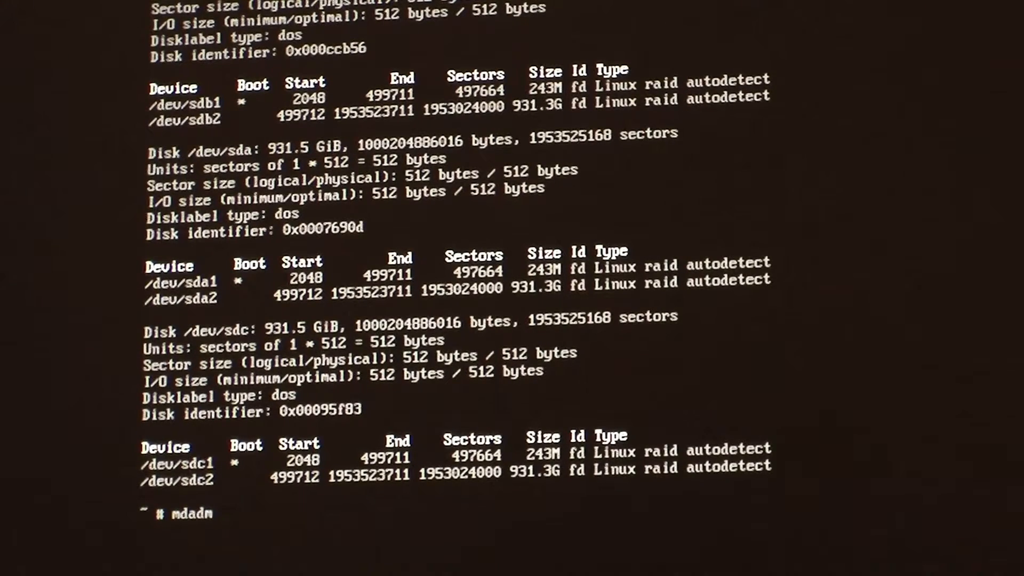
- Run mdadm -v --create /dev/md0 --raid-devices=4 /dev/sda1 /dev/sdb1 /dev/sdc1 missing, which fails without a level
type("-v --create")
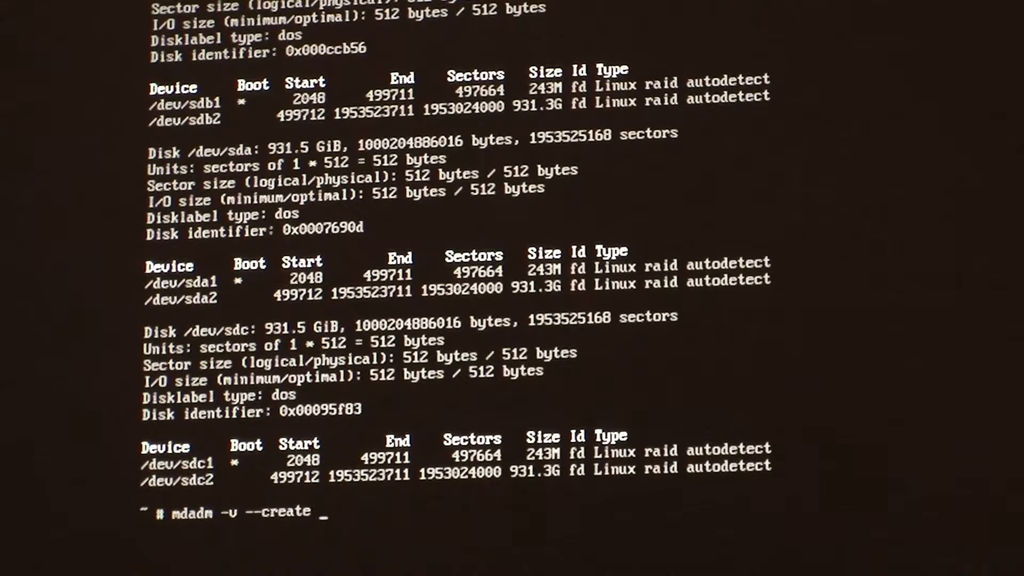
type("/dev/")
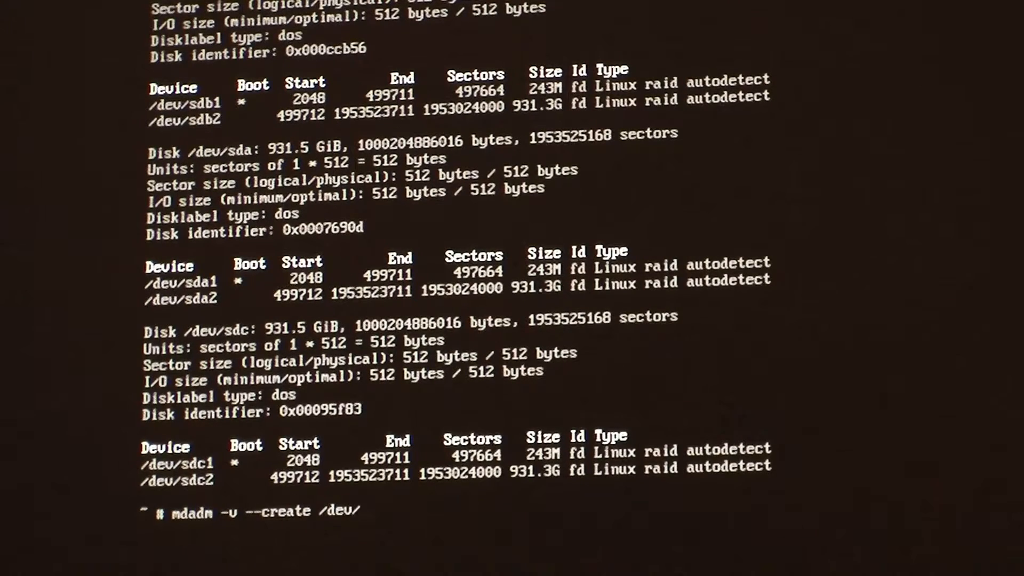
type("md0 --")
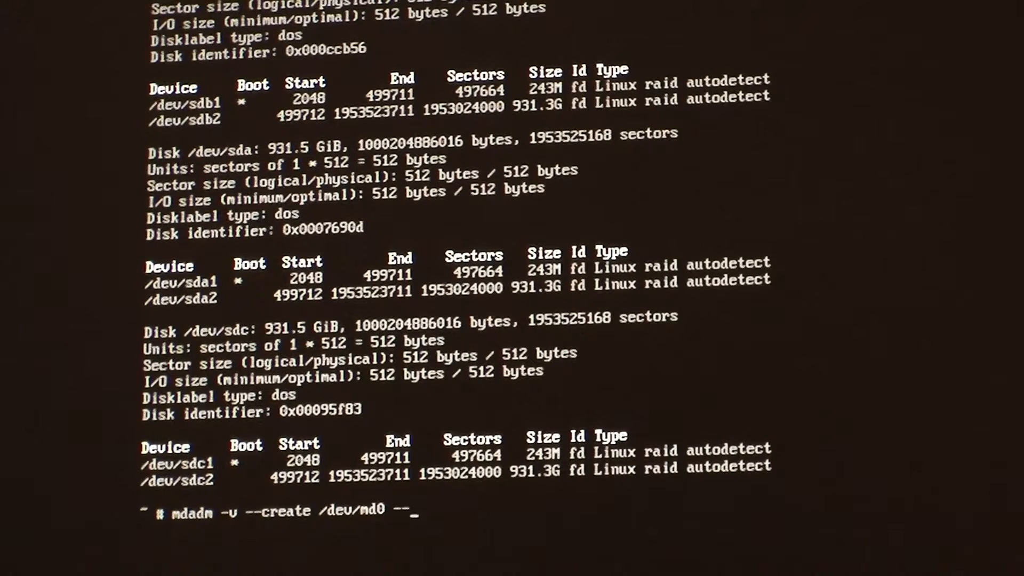
type("raid-devices=4")
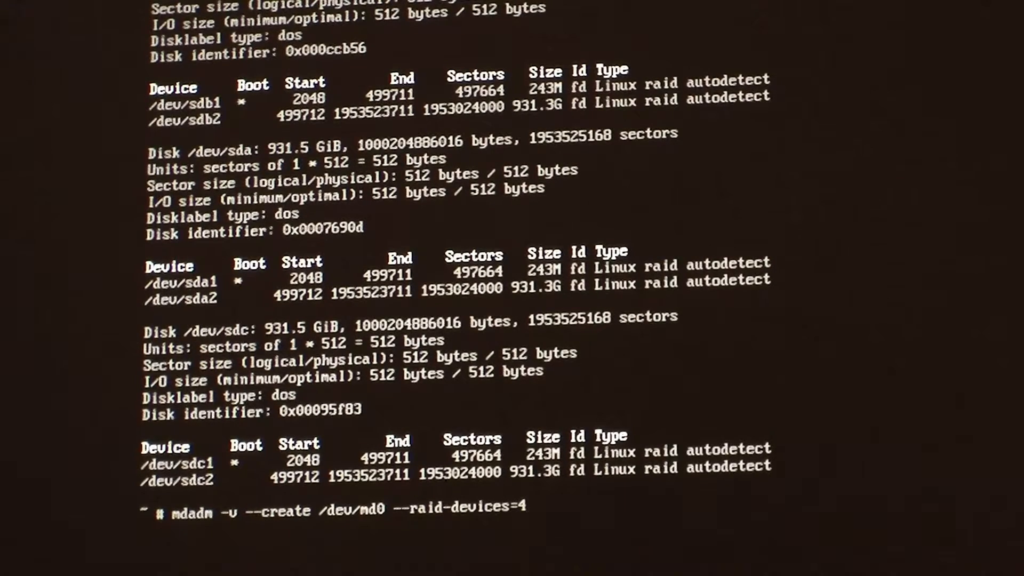
type("/dev/")
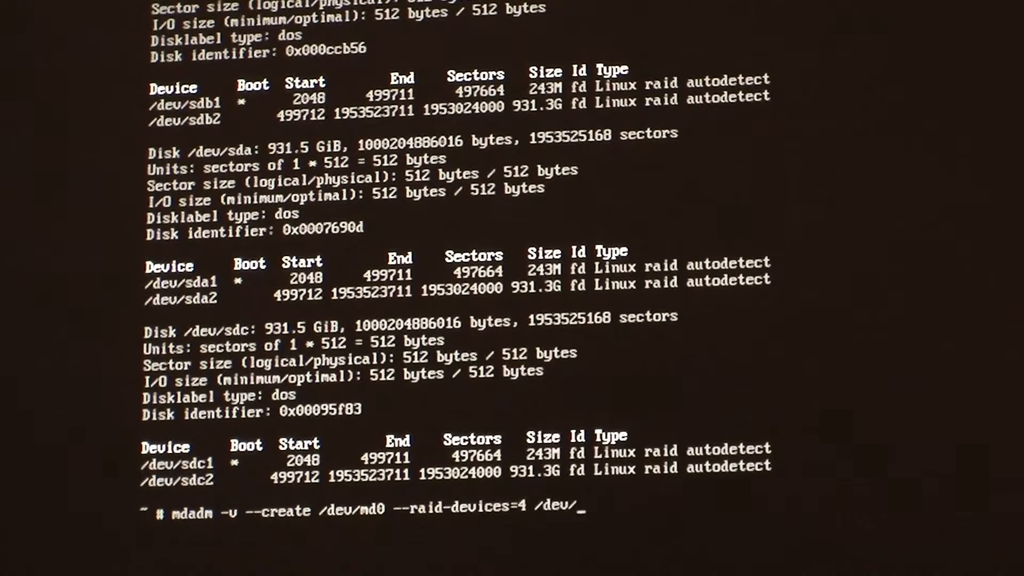
type("sda1 /dev/a")
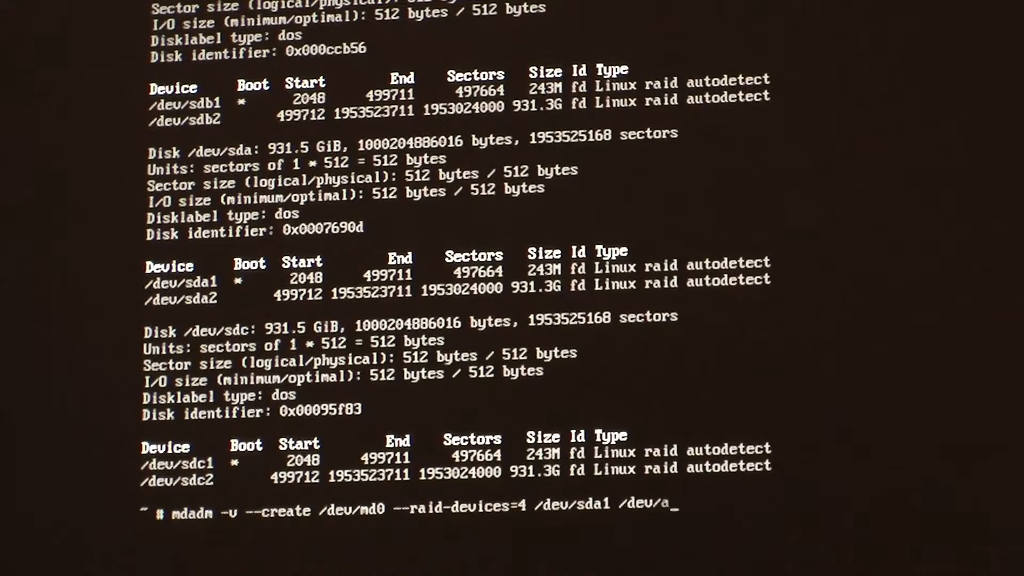
type("sdb1 /dev/s")
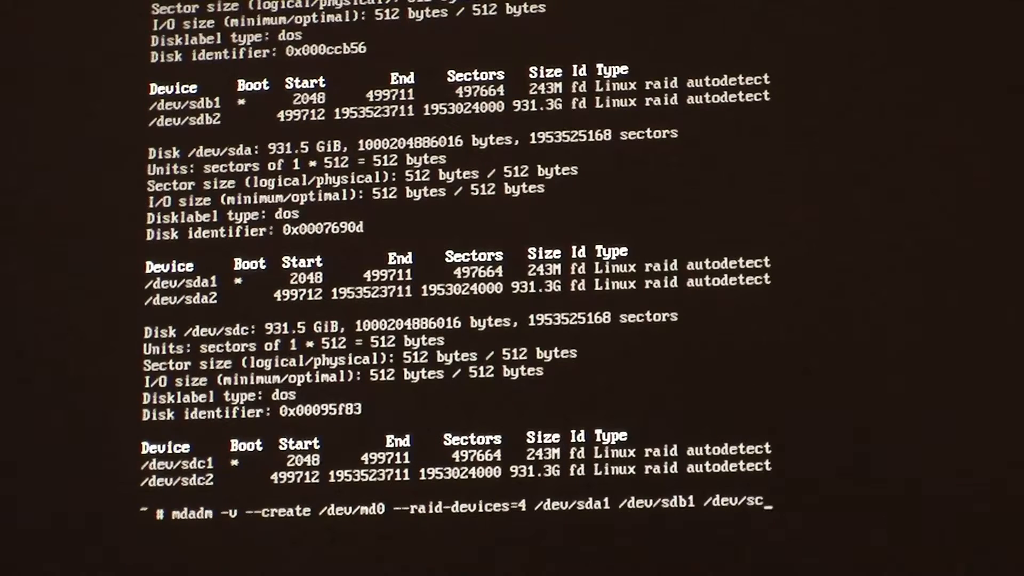
type("c1")
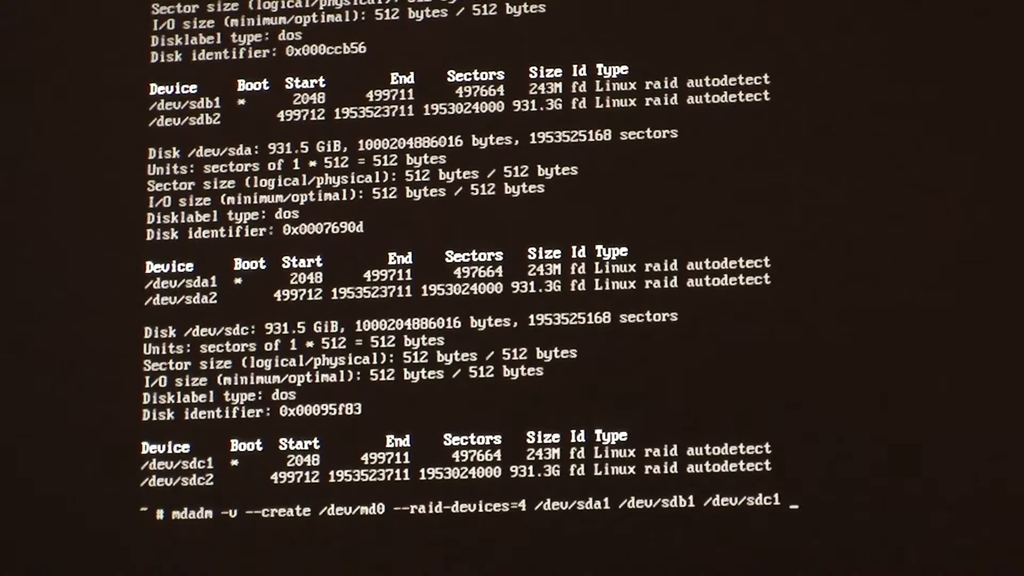
type("mi")
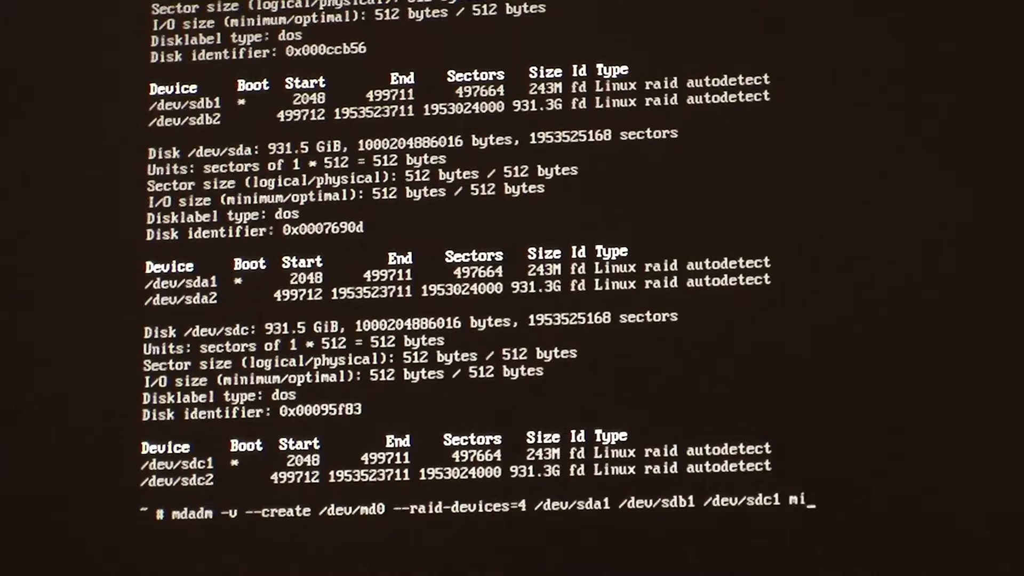
type("ssing")
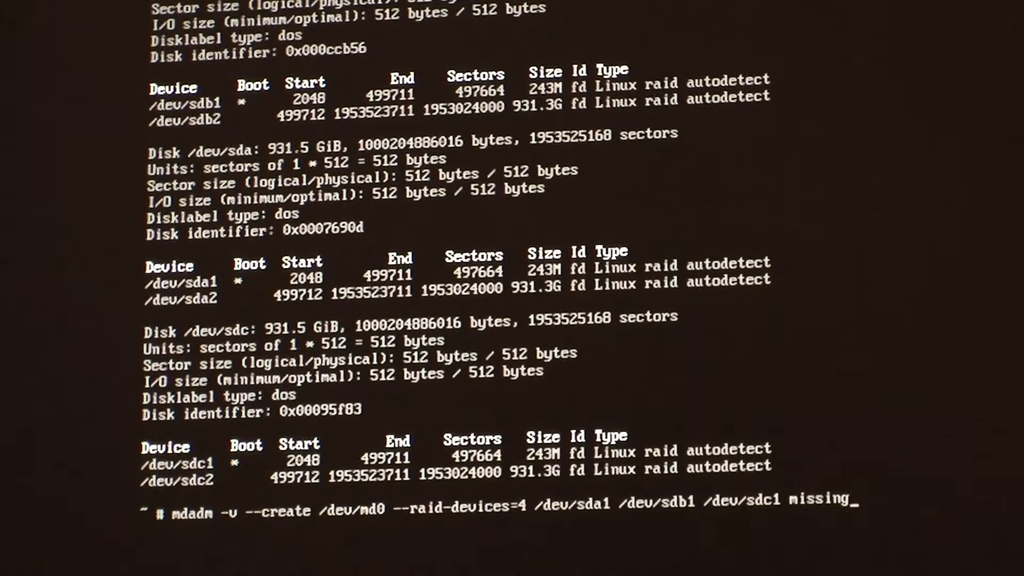
key("Enter")
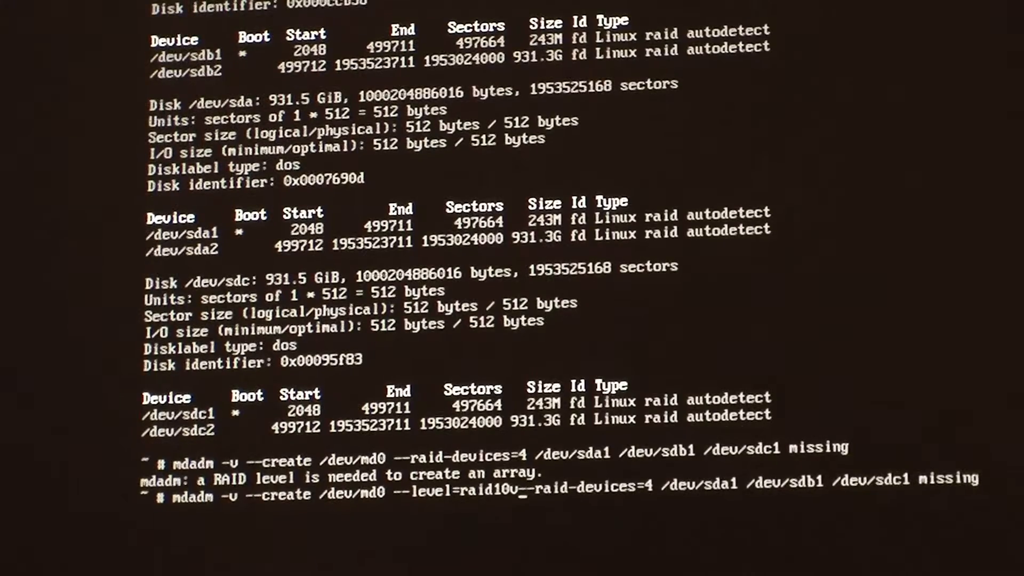
- Rerun the md0 creation with --level=raid10, answer y, and start typing the md1 command
key("BackSpace")
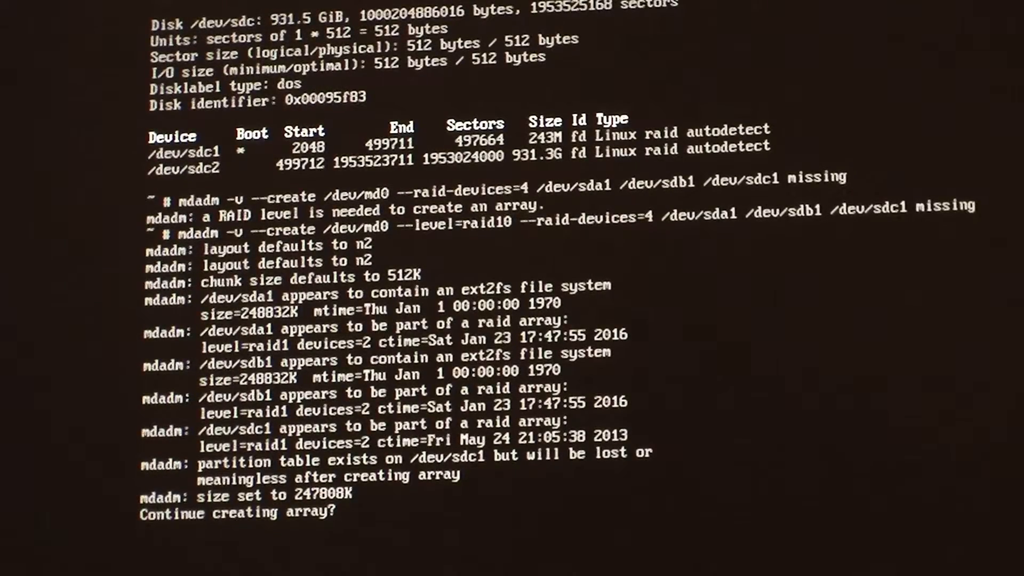
key("Up")
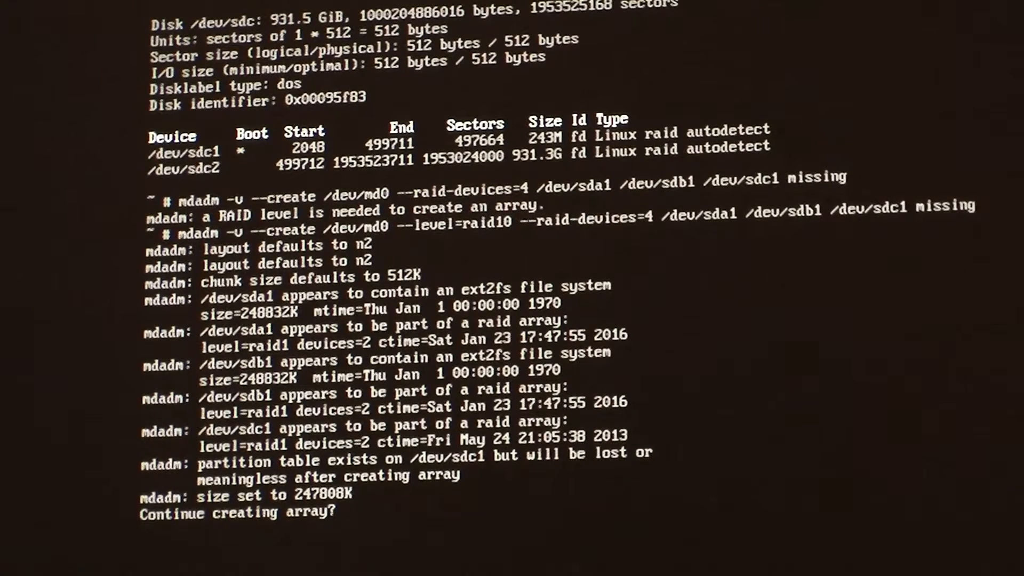
type("y")
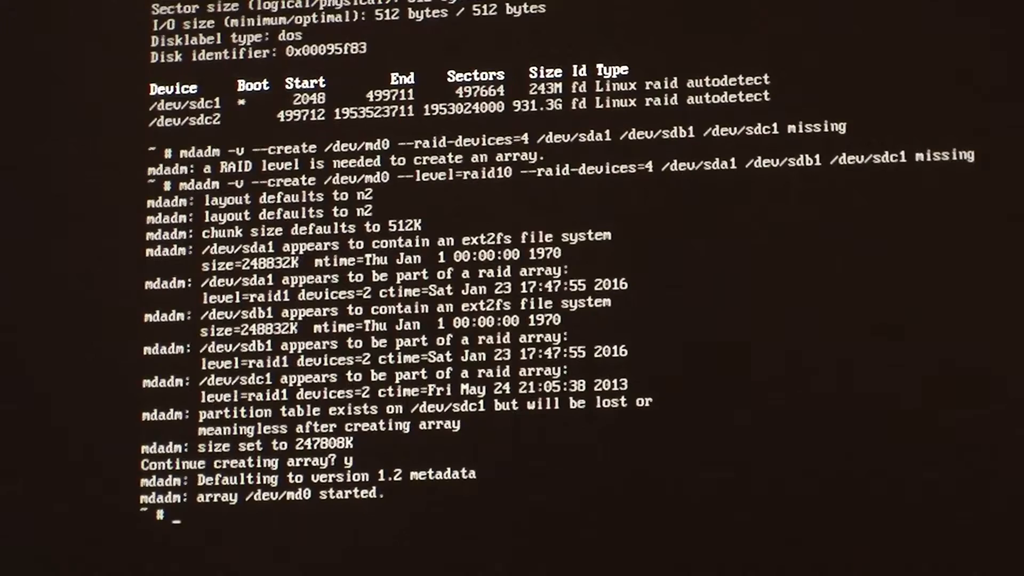
type("mdadm -v --create /dev/md0 --level=raid10 --raid-devices=4 /dev/sda1 /dev/sdb1 /dev/sdc1 missing")
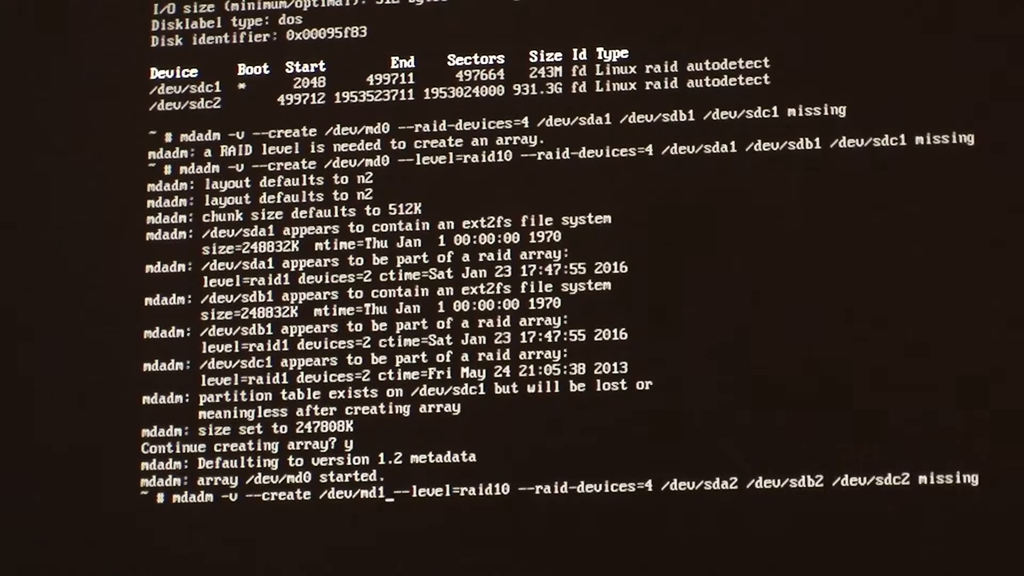
- Create degraded RAID10 /dev/md1 from sda2, sdb2, sdc2 and missing, then begin cat /proc/mdstat
key("Return")
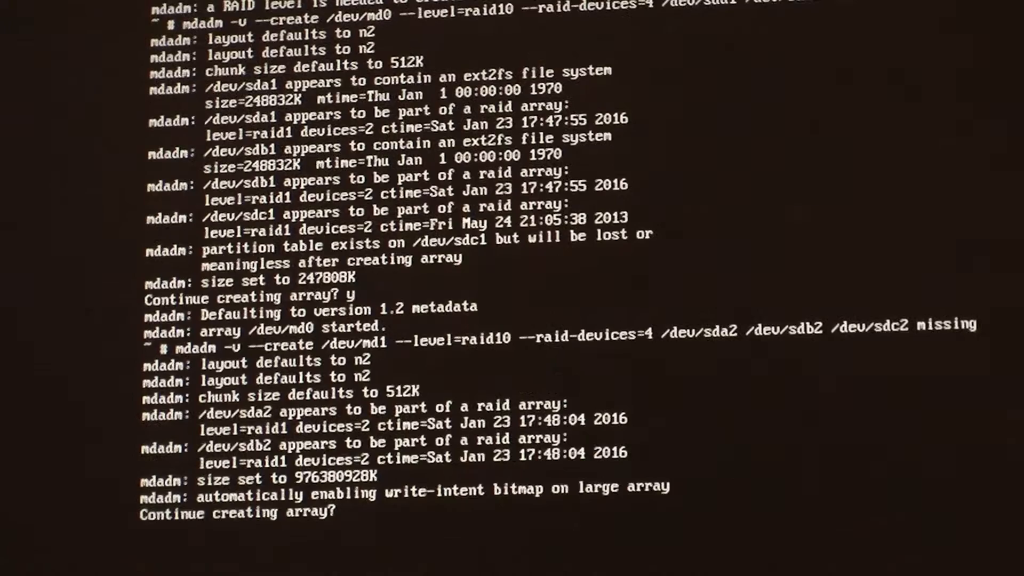
type("y")
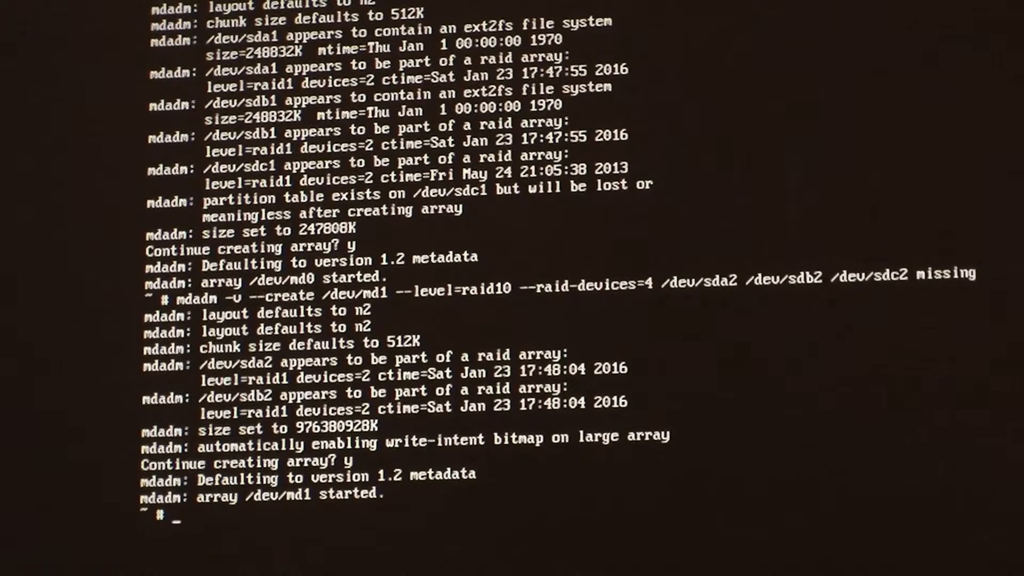
type("cat /proc/md")
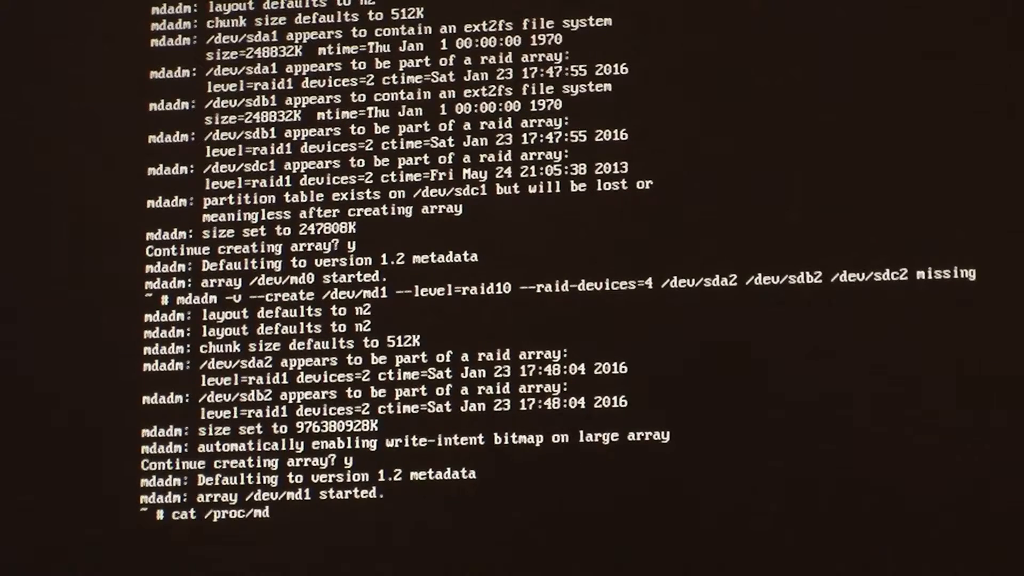
- Run cat /proc/mdstat in the shell to confirm both RAID10 arrays are running
type("stat")
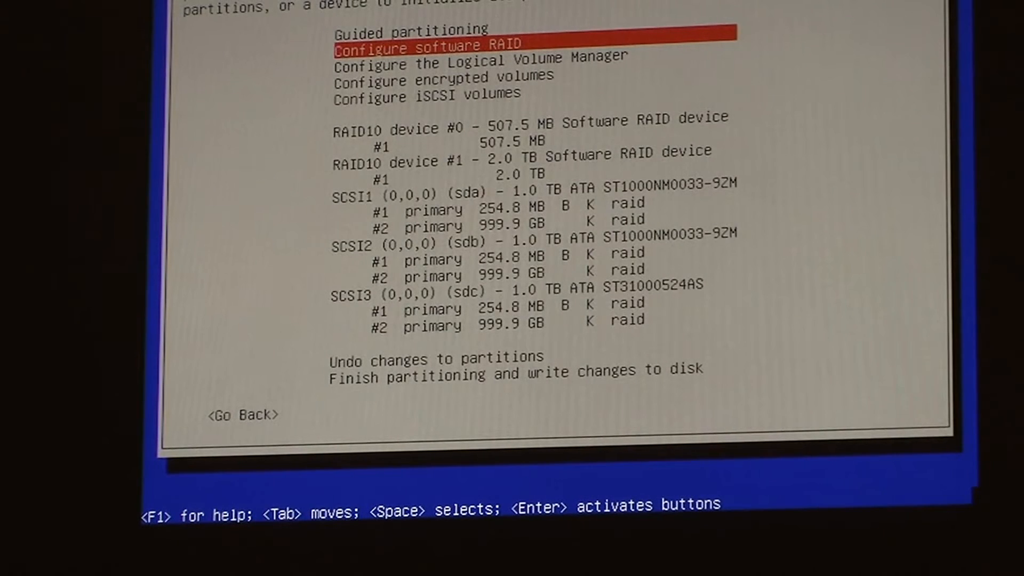
- Make the 507.5 MB RAID10 device ext4 at /boot and mark the 2.0 TB device as an LVM physical volume
key("Down")
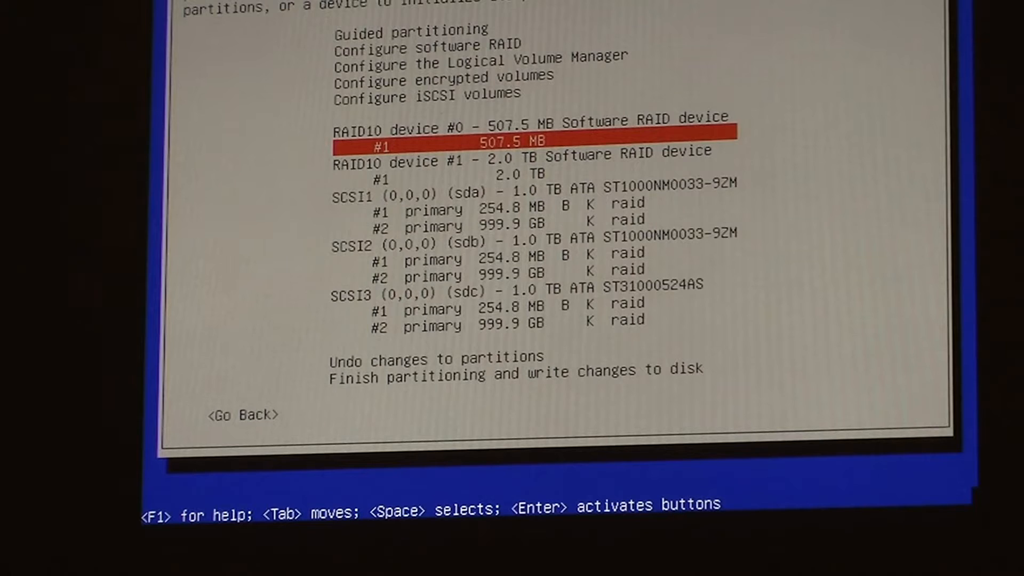
key("Down")
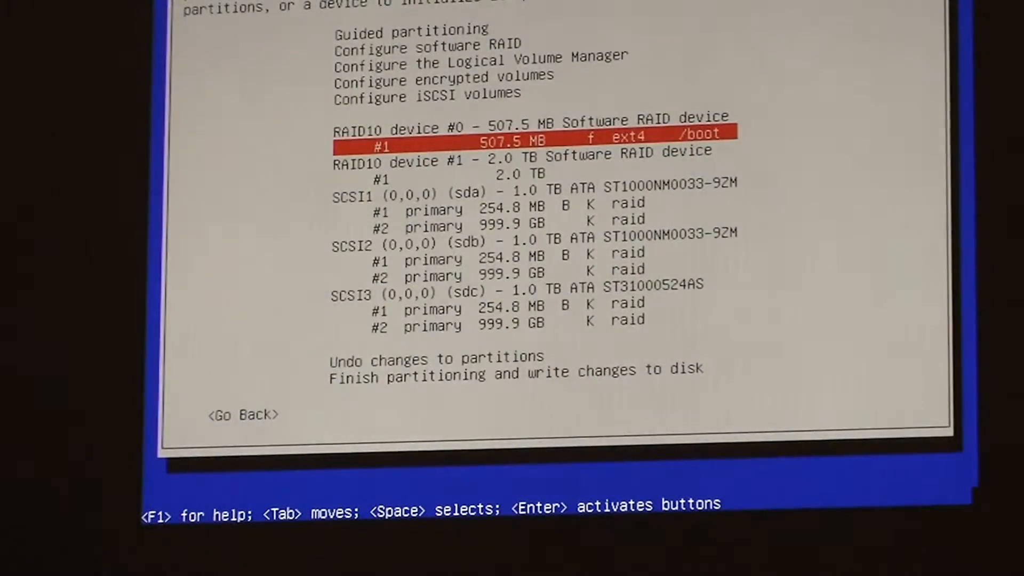
key("Down")
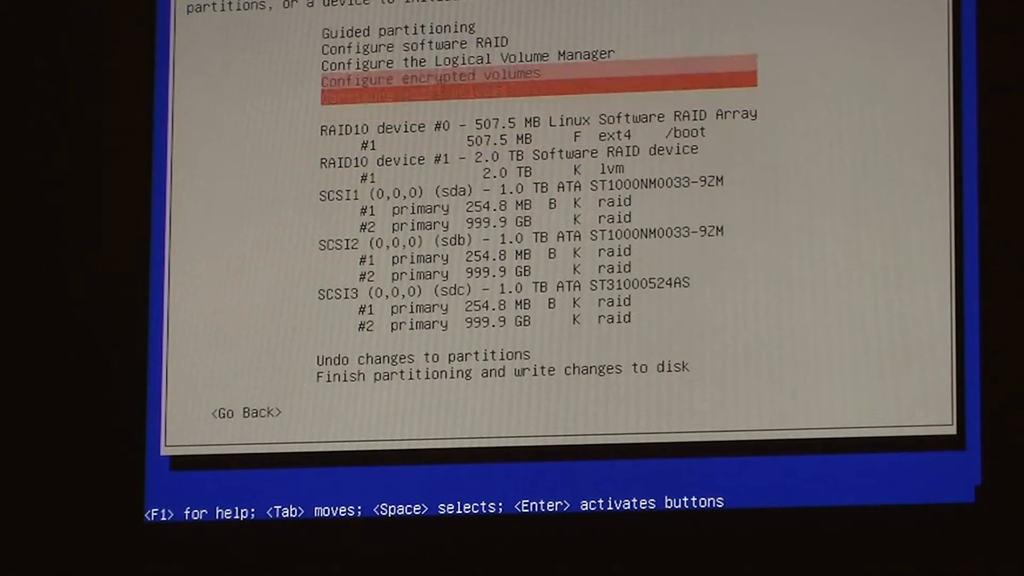
- Create the volume group pve on the md1 RAID10 device
key("Enter")
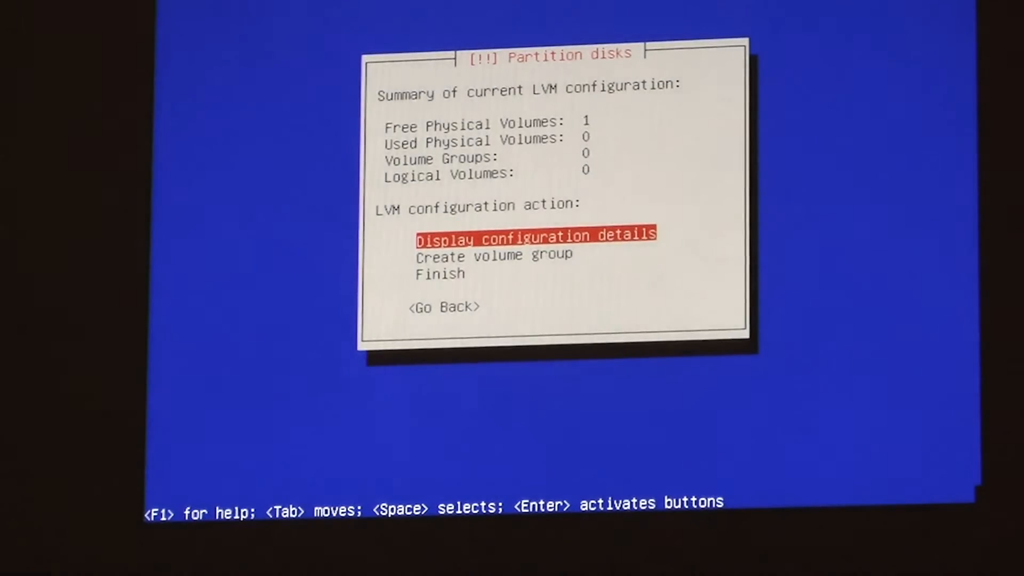
left_click(494, 254)
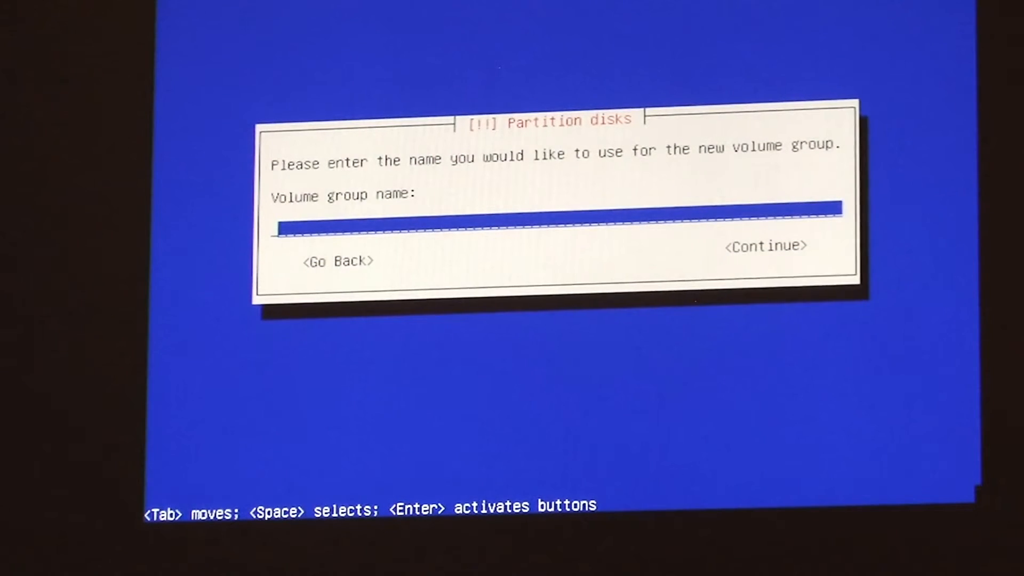
type("ove")
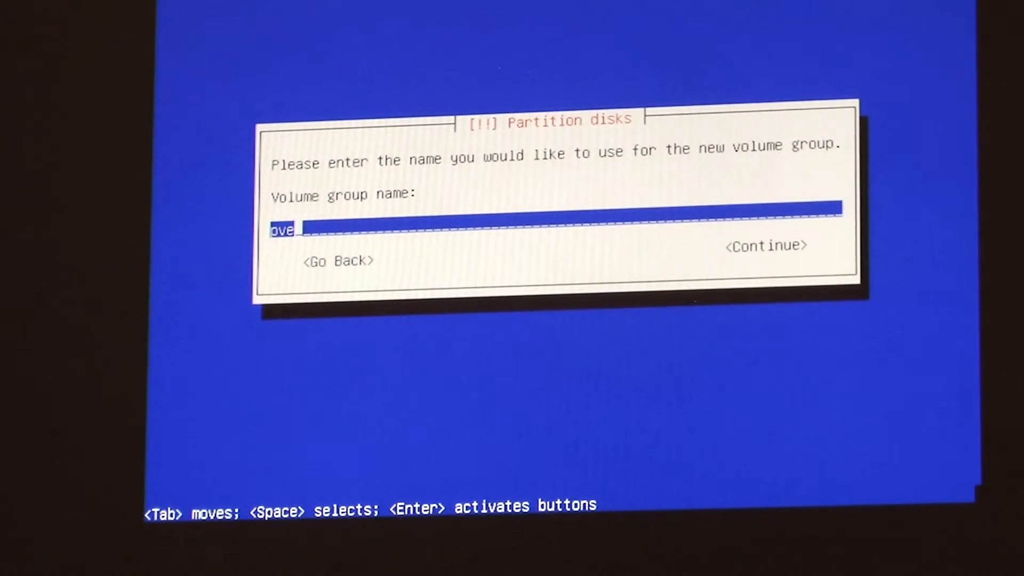
left_click(765, 245)
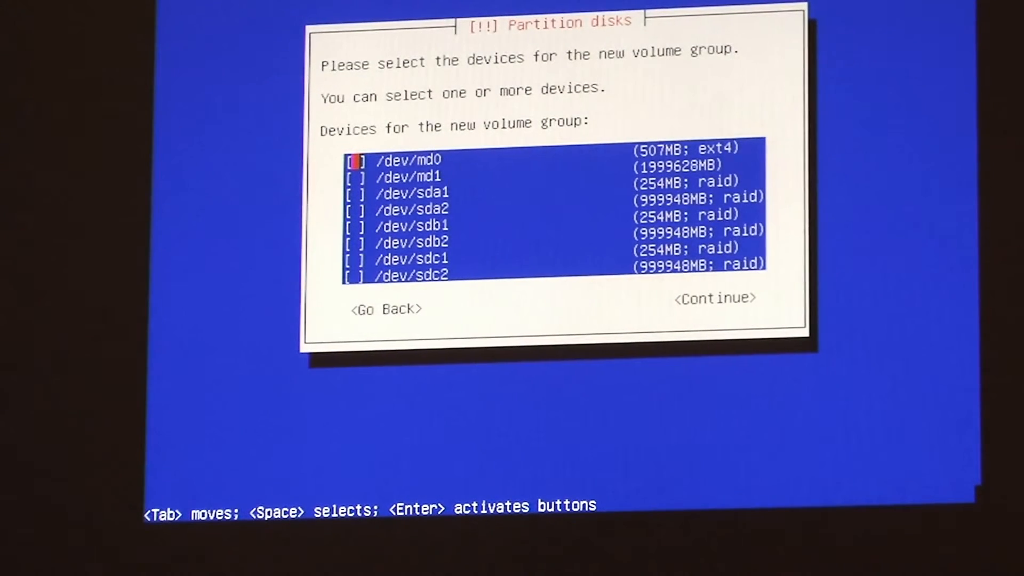
key("Down")
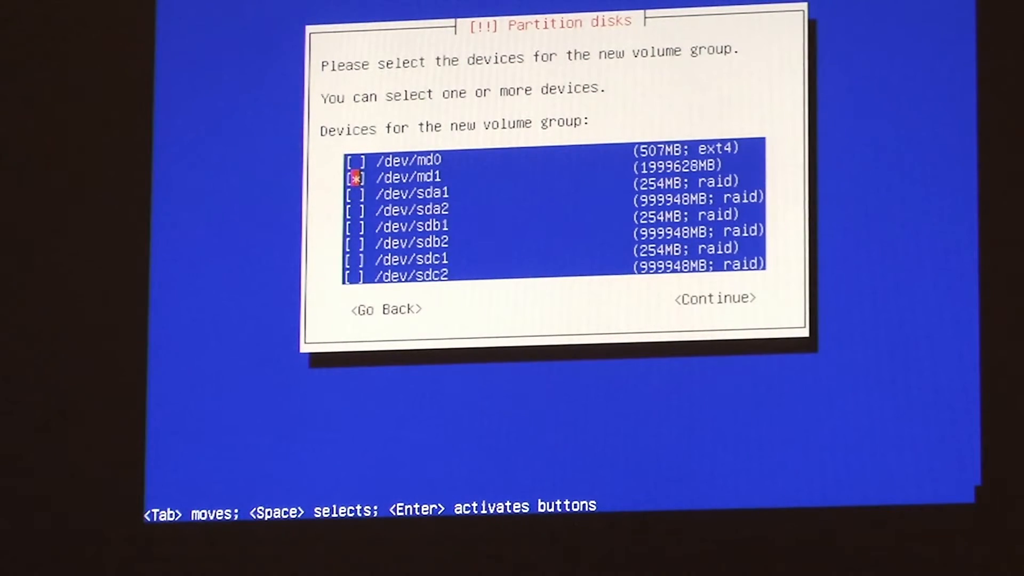
left_click(714, 299)
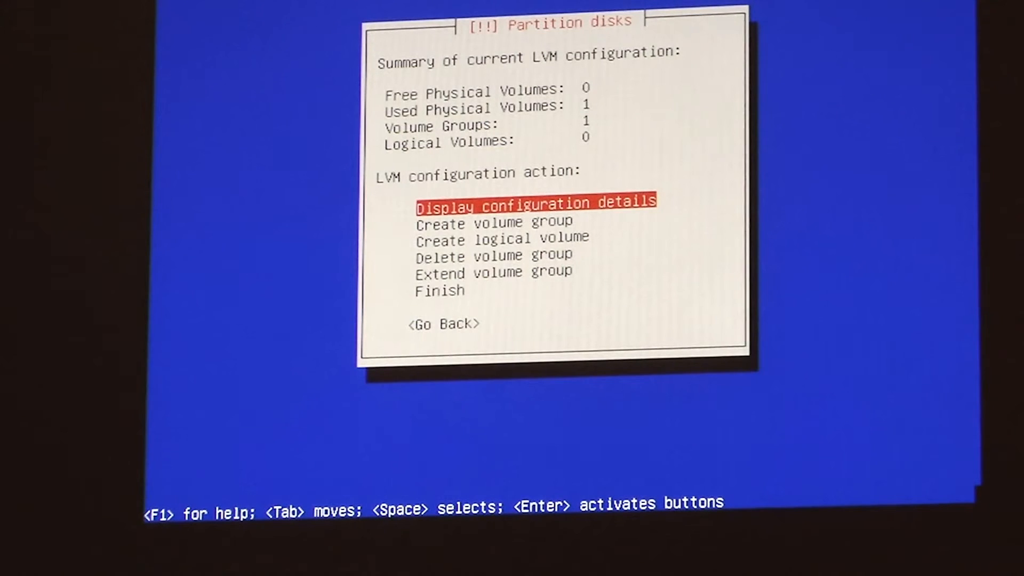
- Create the data logical volume of 1970956MB in volume group pve
key("Down")
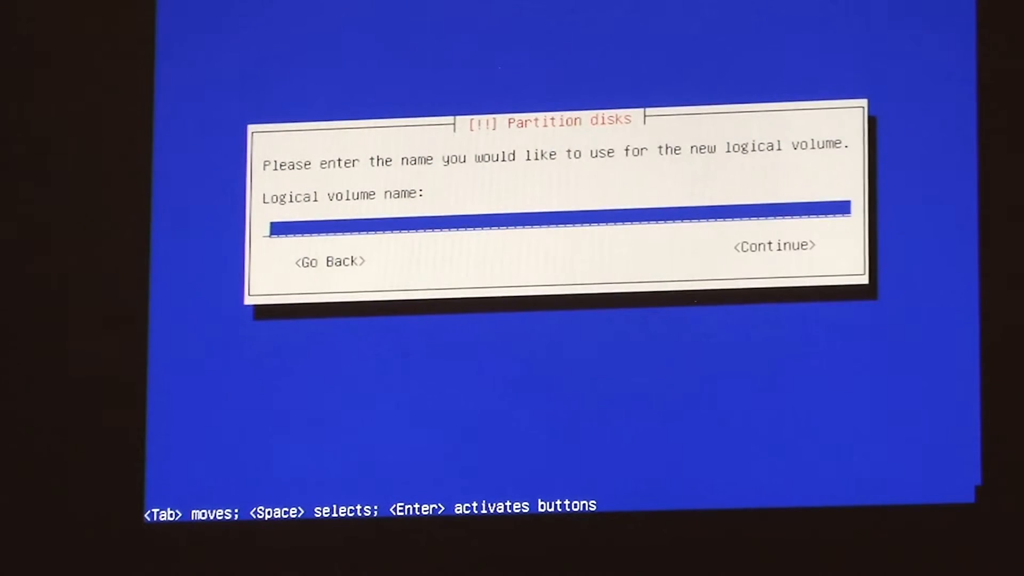
type("dat")
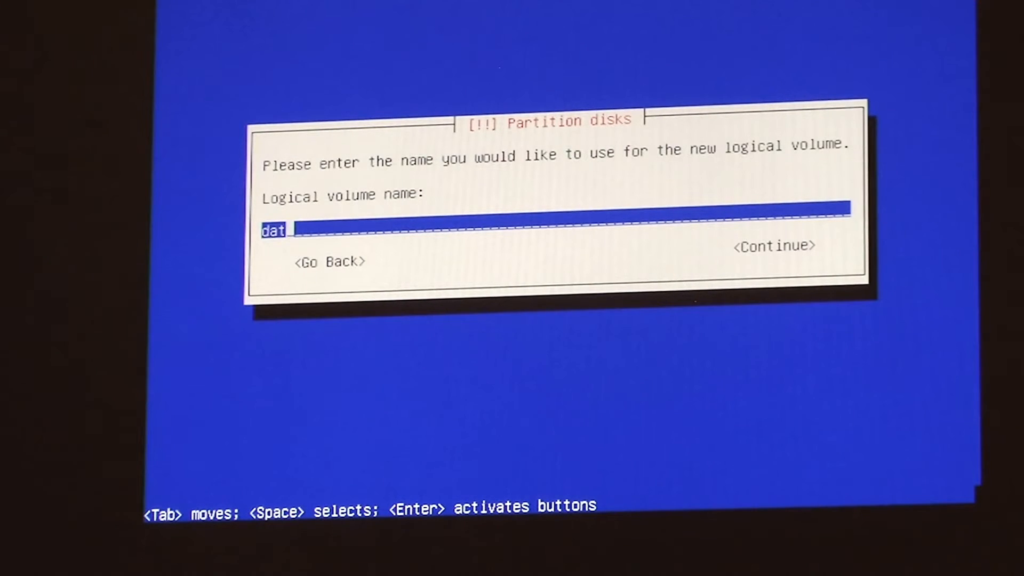
left_click(774, 245)
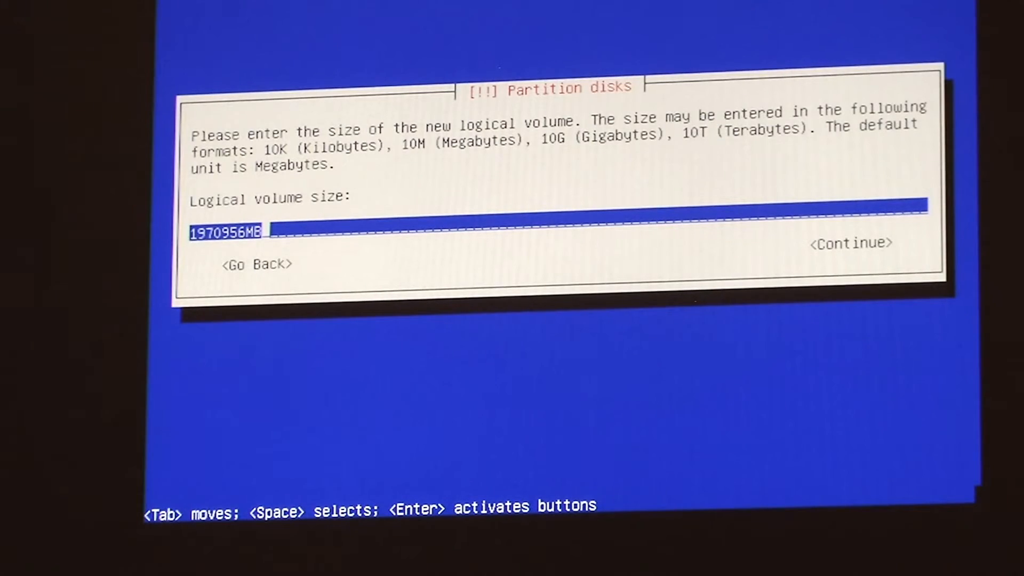
left_click(851, 243)
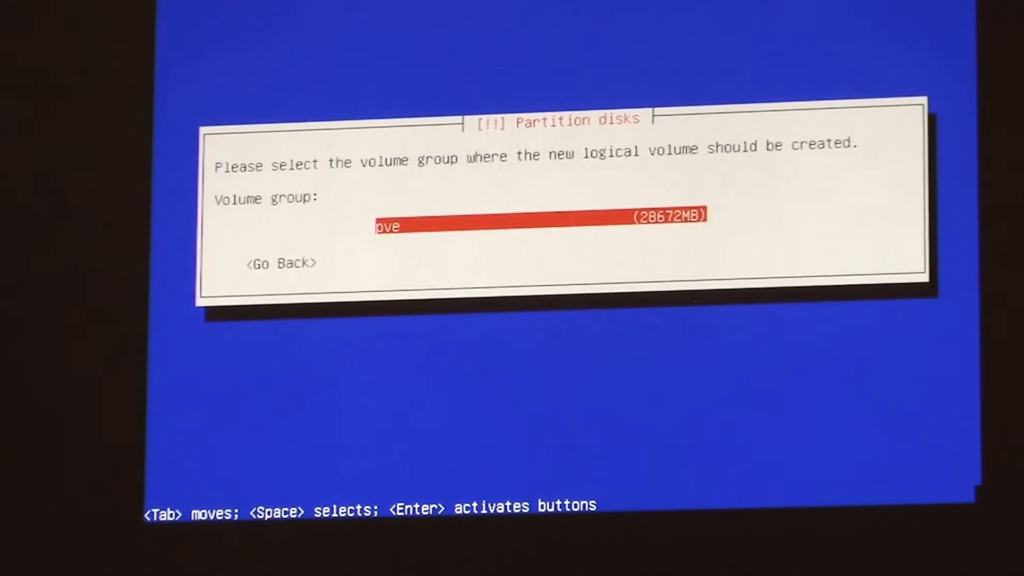
key("Enter")
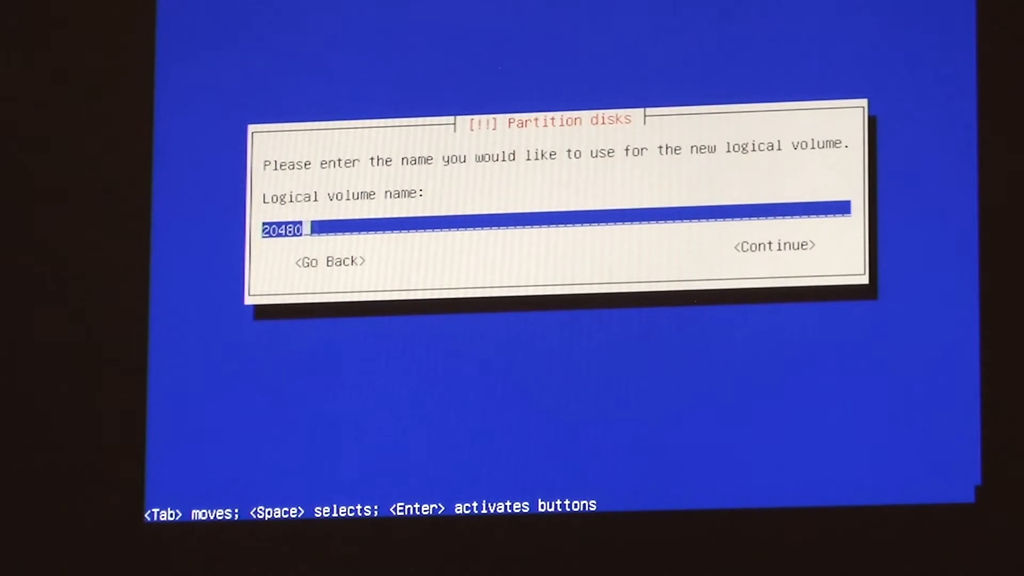
- Create the root volume of 20480MB and the 8195MB swap volume in pve
left_click(773, 246)
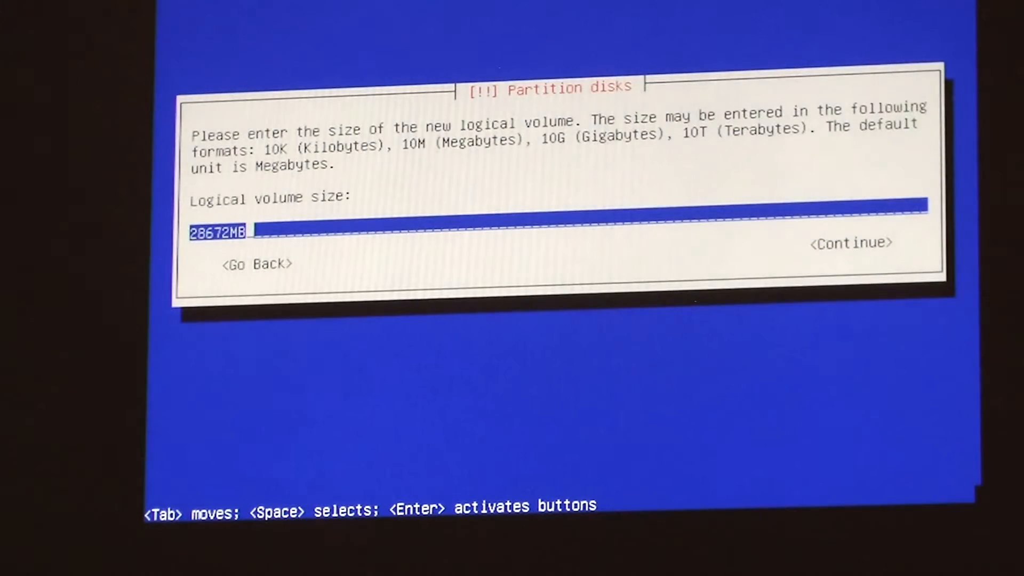
type("204")
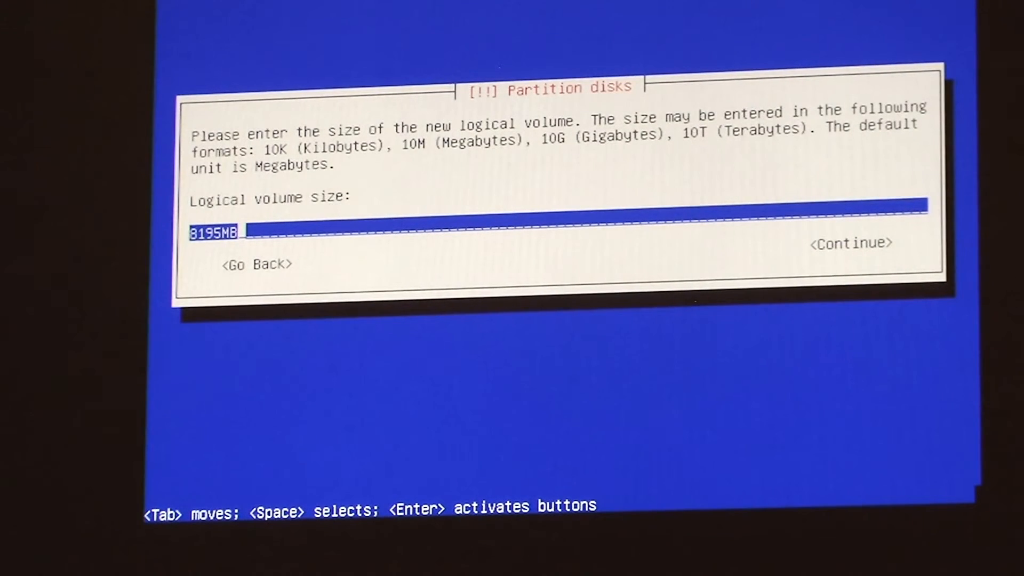
key("Tab")
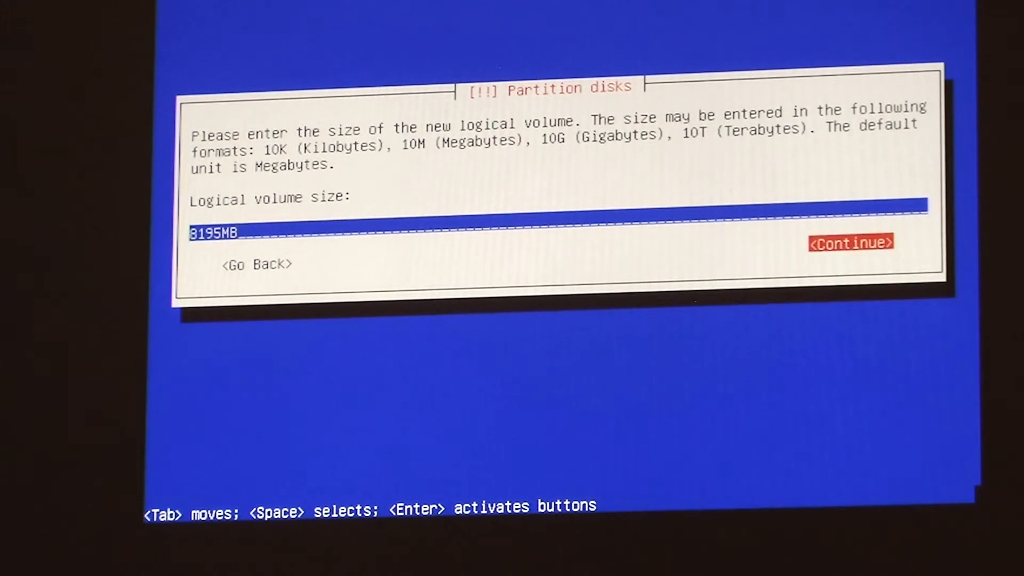
left_click(850, 243)
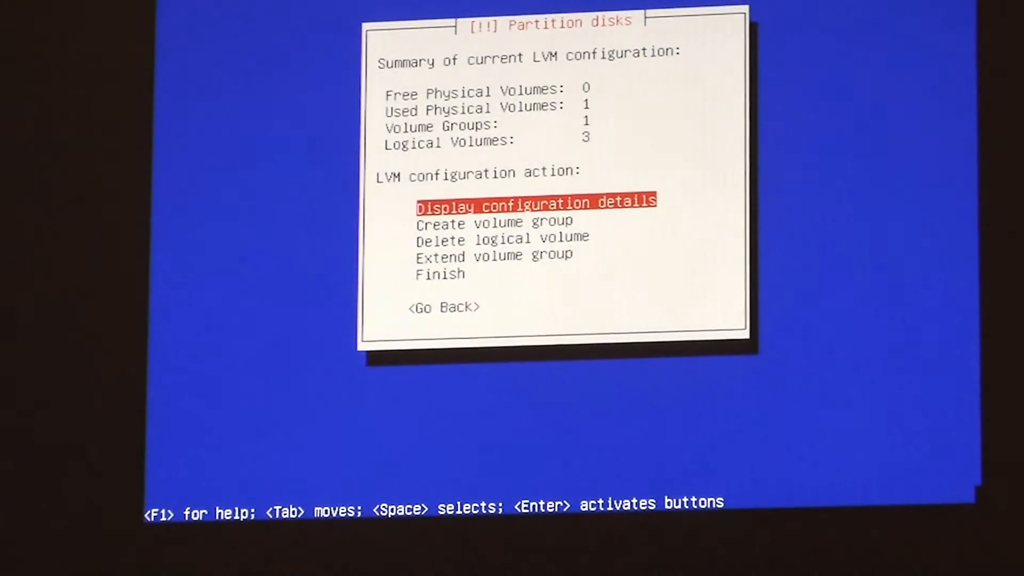
- Finish the LVM configuration and review the data, root and swap volumes in the partition list
key("Down")
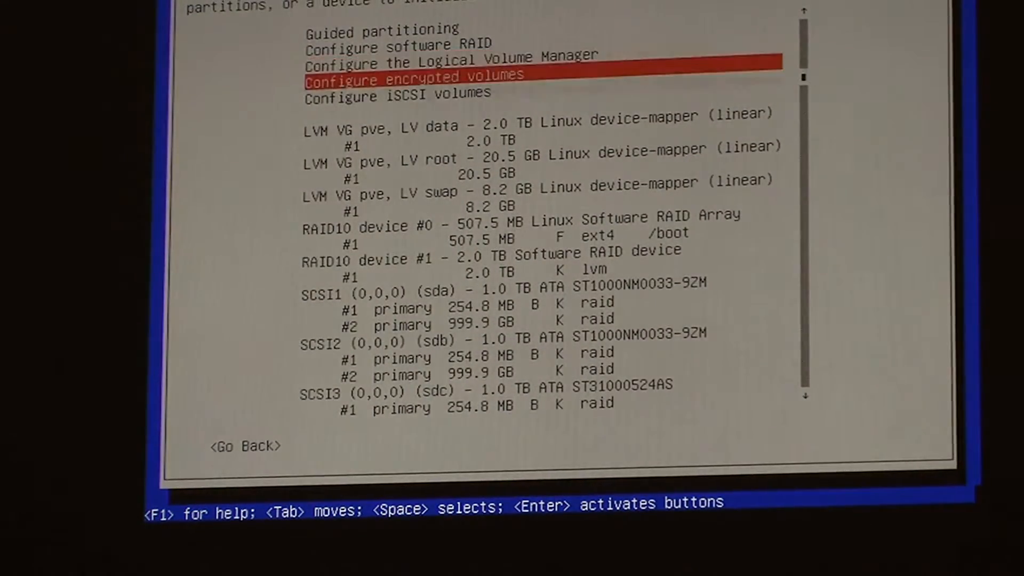
key("Down")
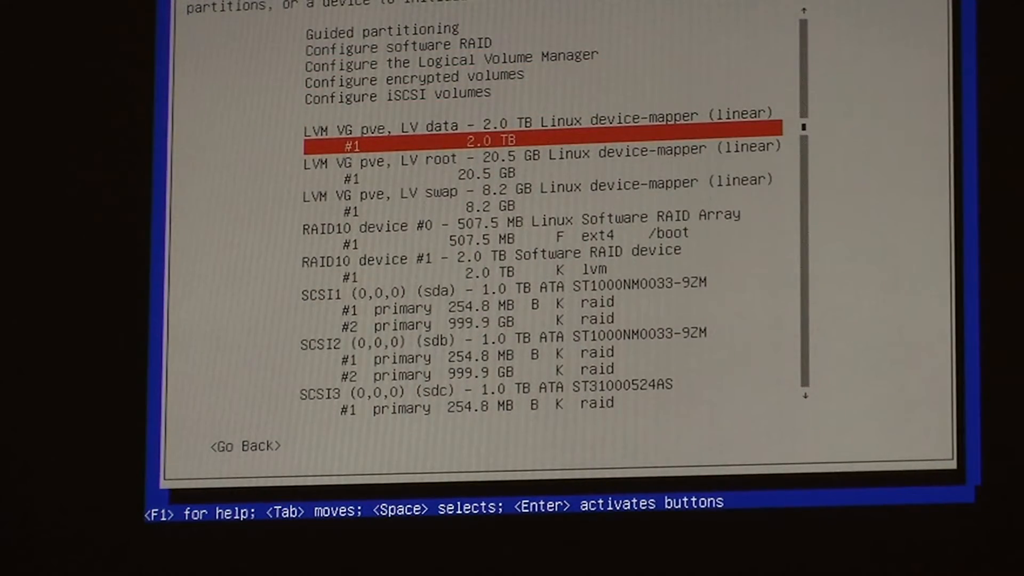
key("Down")
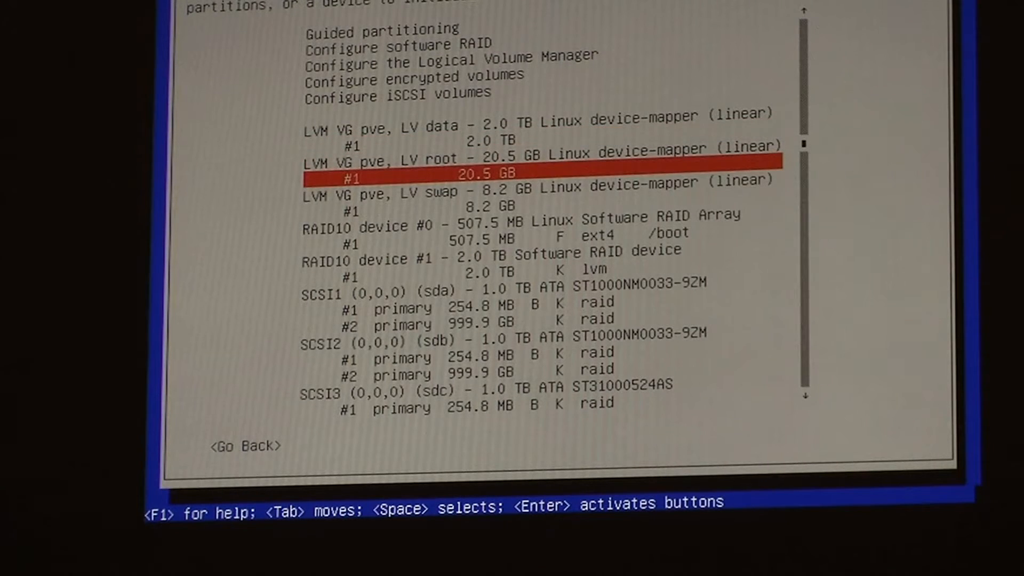
key("Down")
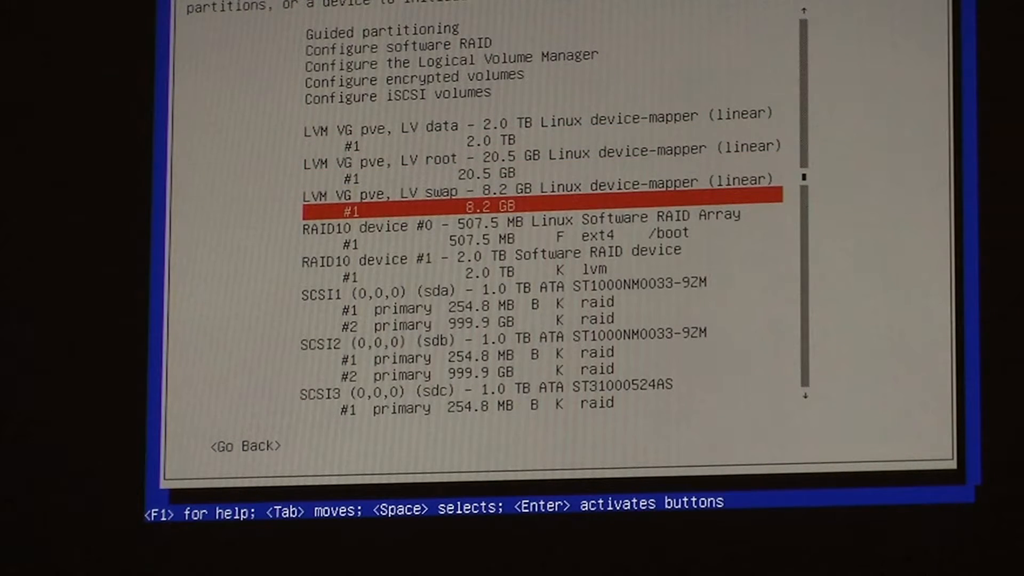
key("Up")
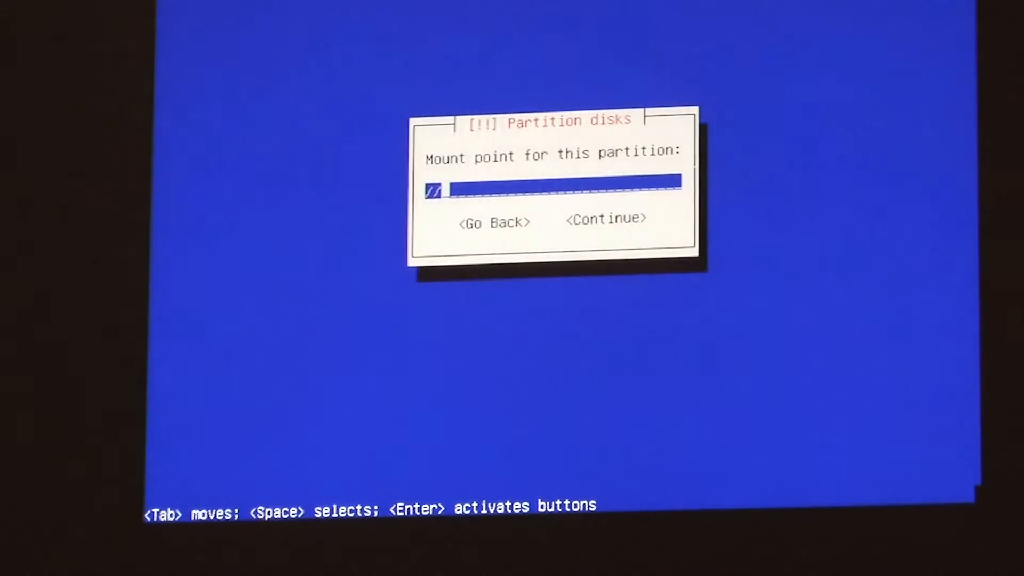
- Mount data as ext4 at /var/lib/vz, root as ext4 at /, and use swap as swap area
type("/var/lib/")
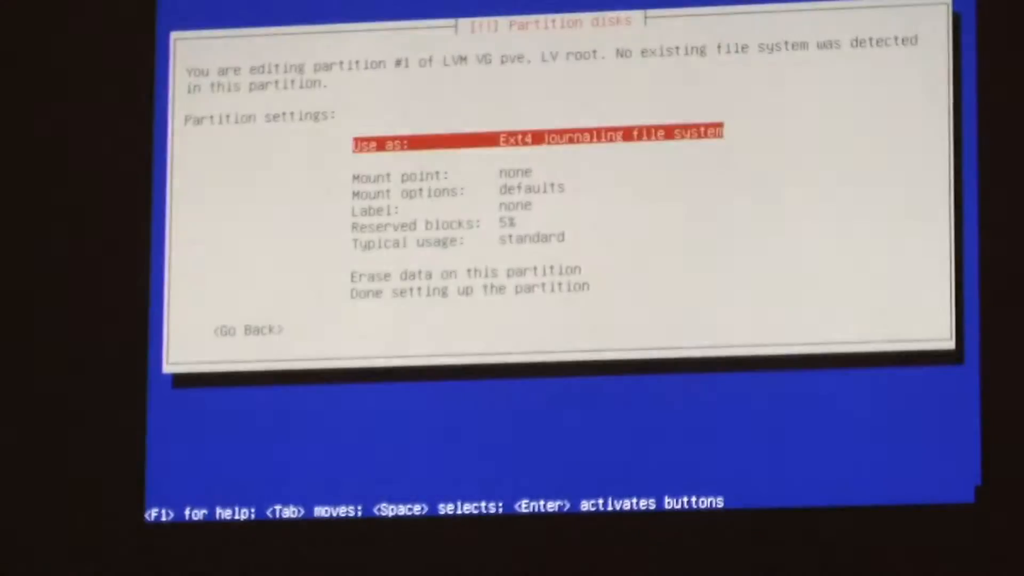
key("Down")
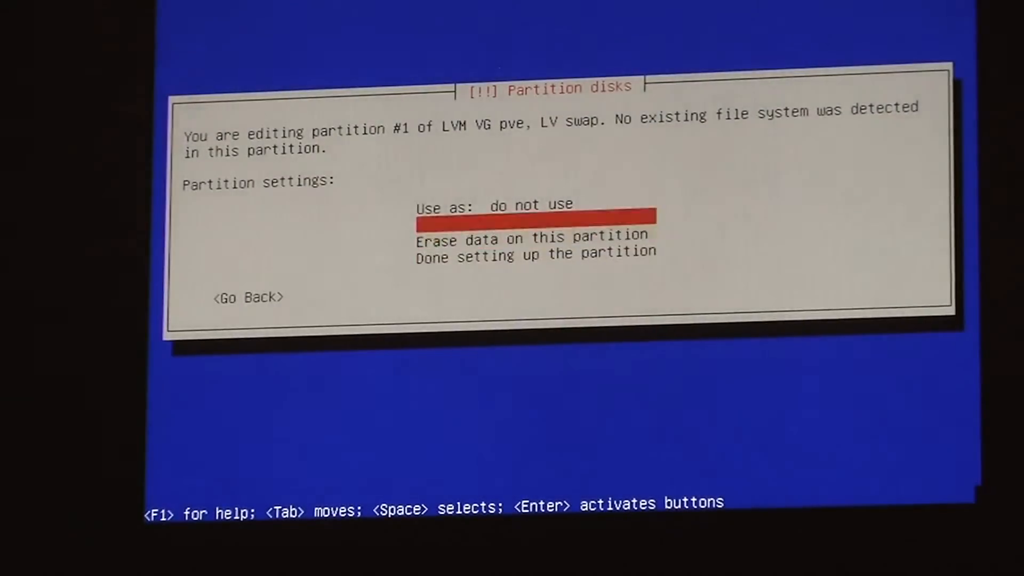
left_click(534, 208)
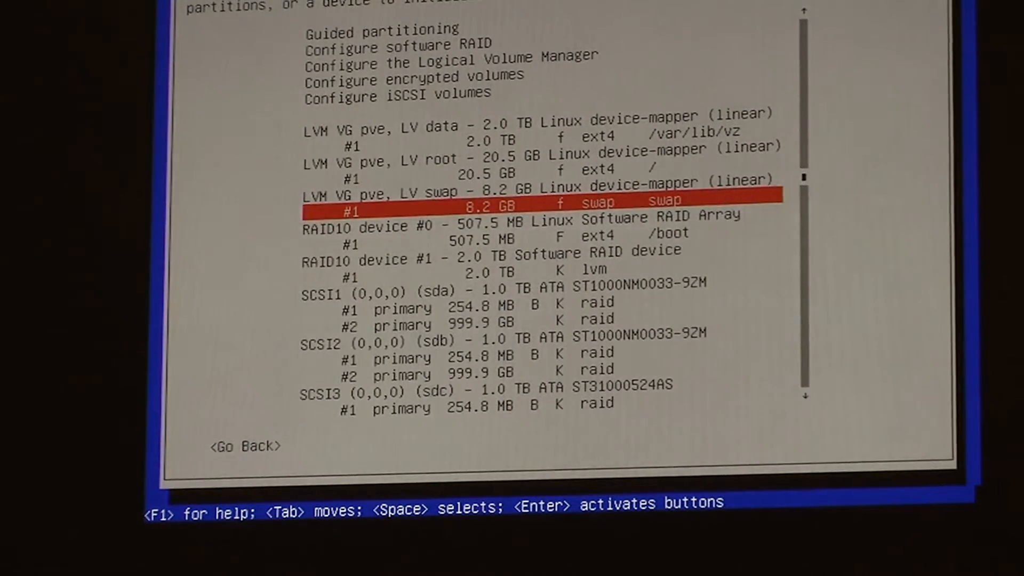
- Review the /boot, LVM and root entries before finishing partitioning and writing changes to disk
key("Down")
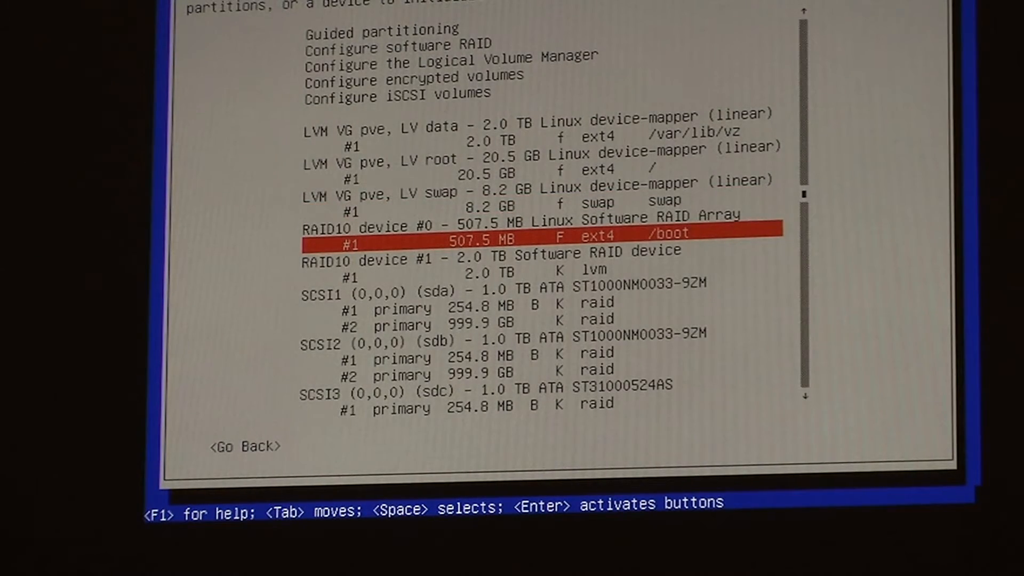
key("Down")
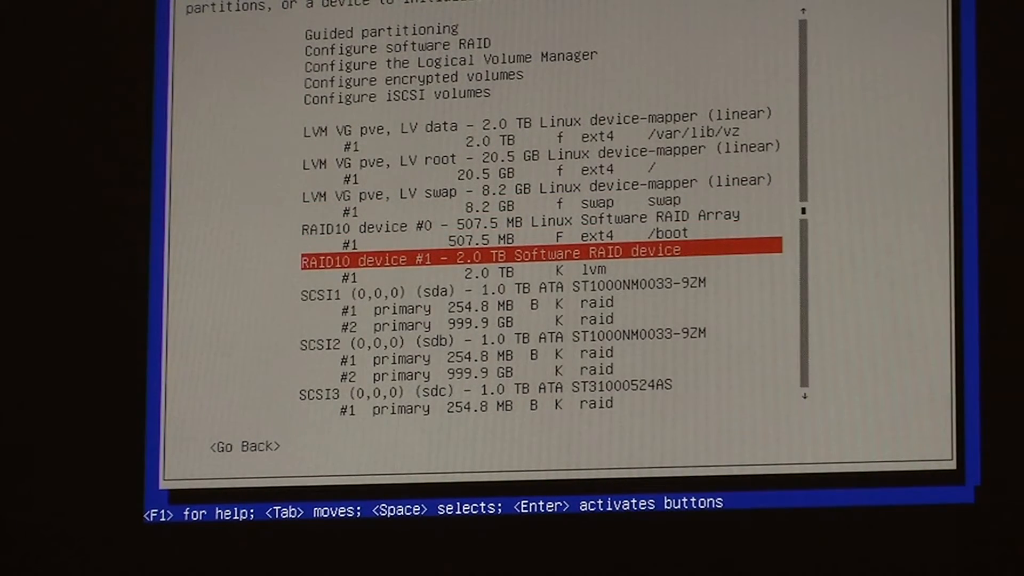
key("Up")
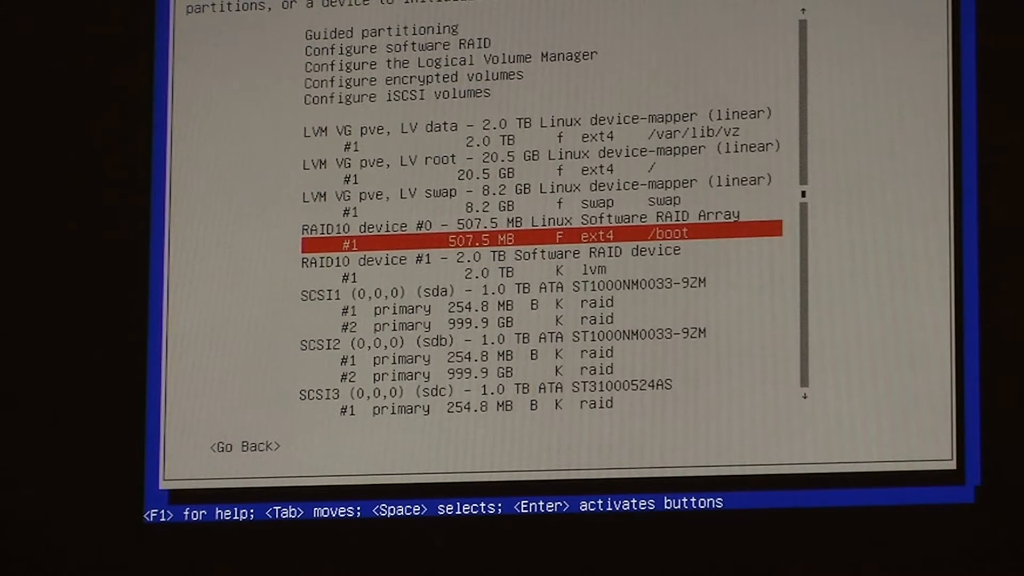
key("Down")
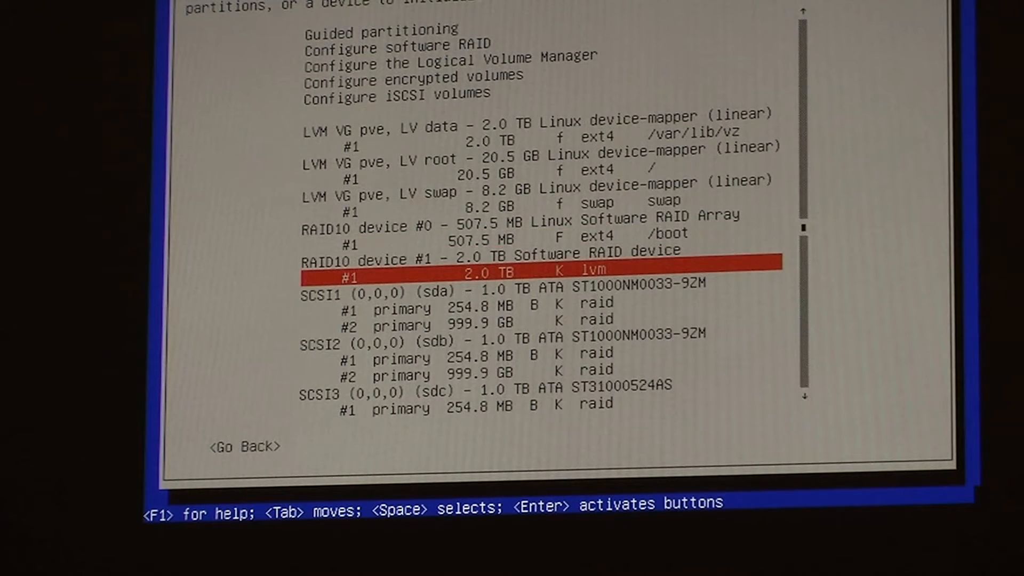
key("Up")
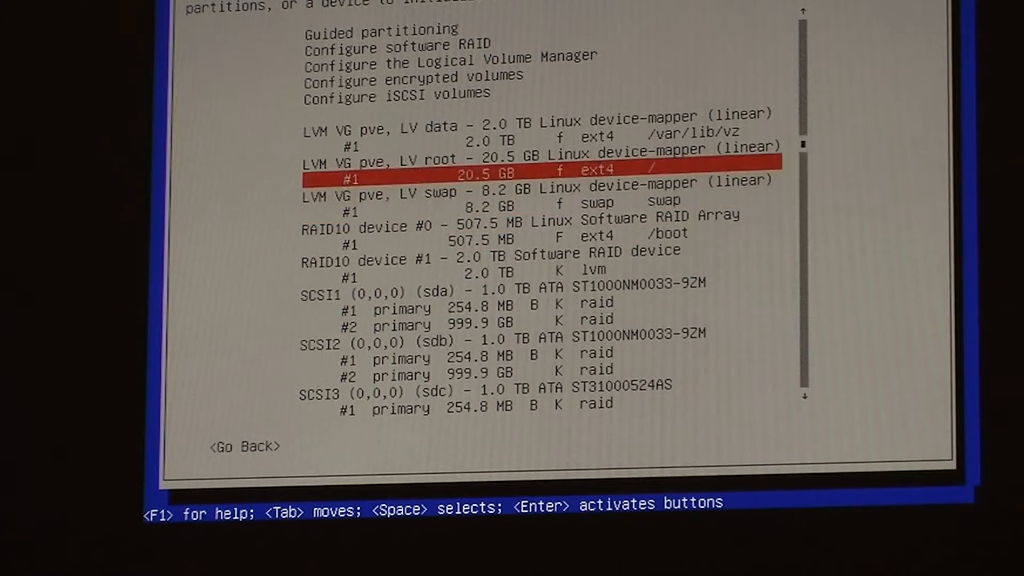
key("Up")
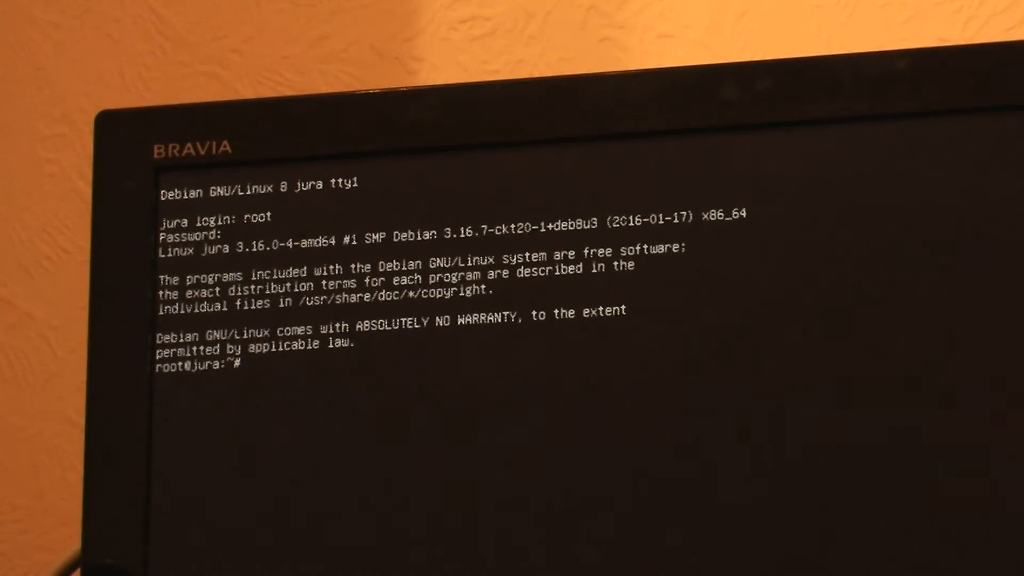
- Run grub-install on /dev/sdb and /dev/sdc, then view /proc/mdstat with less
type("grub-install")
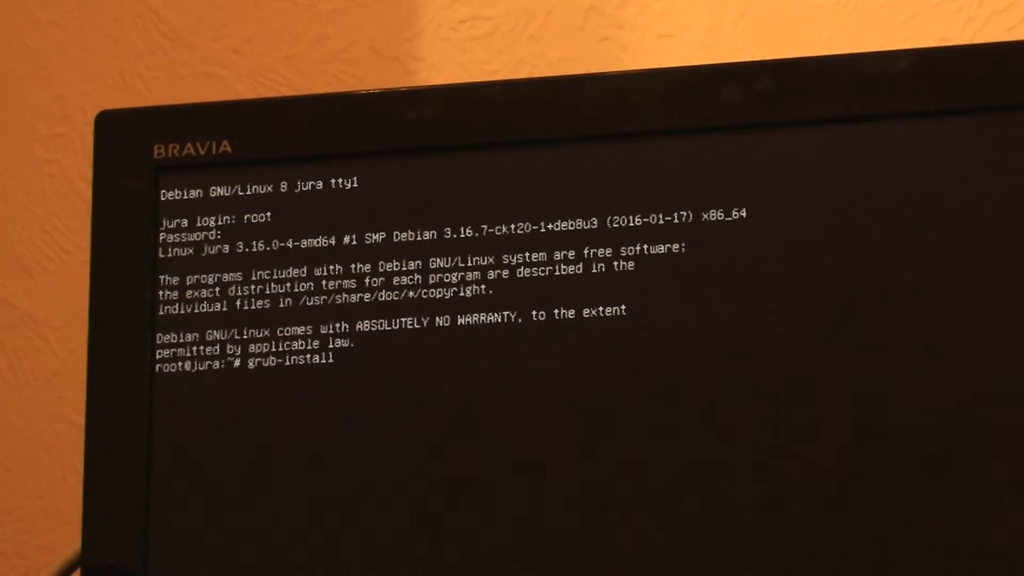
type("/dev")
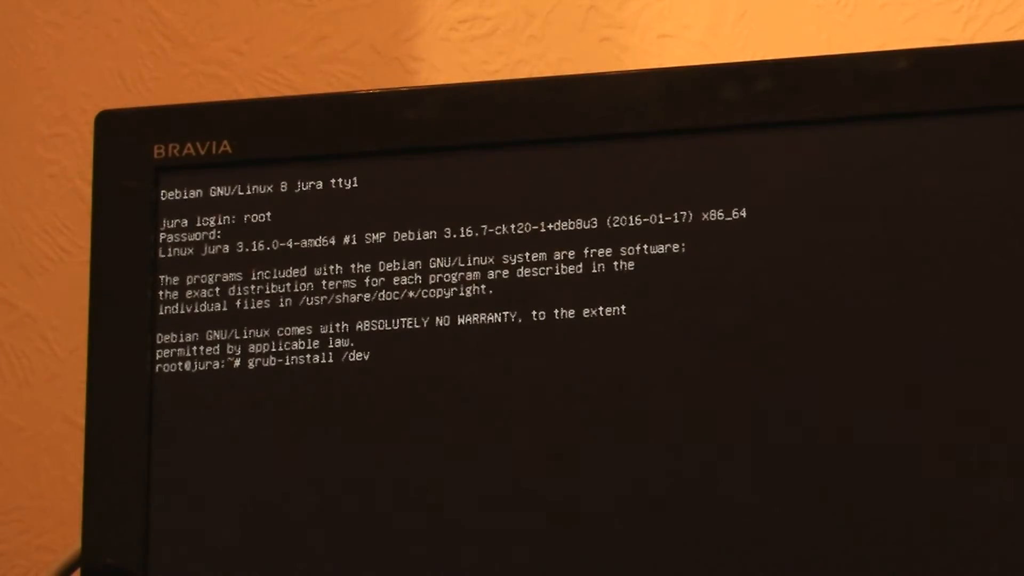
type("sdb")
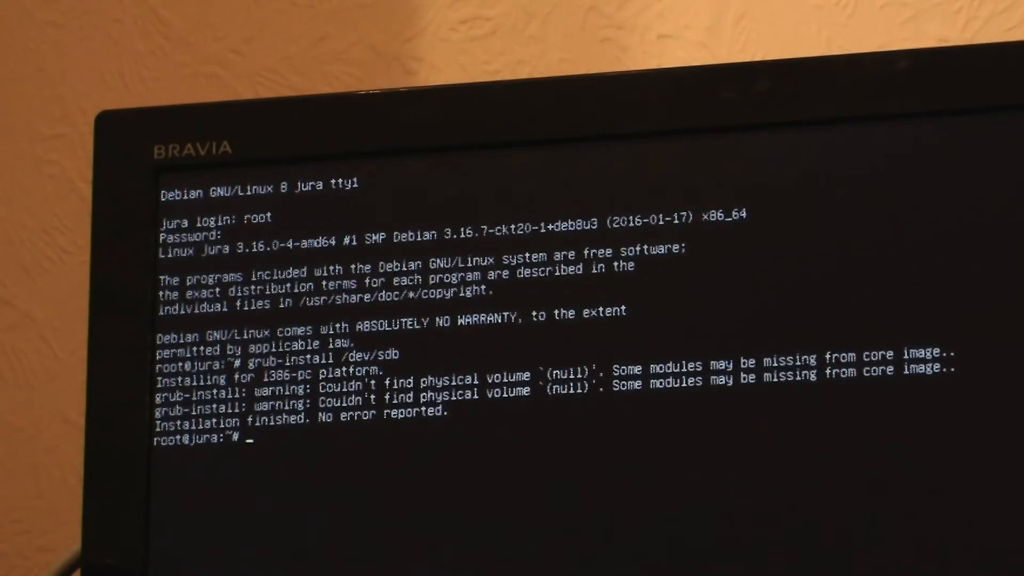
type("grub-install /dev/sdc")
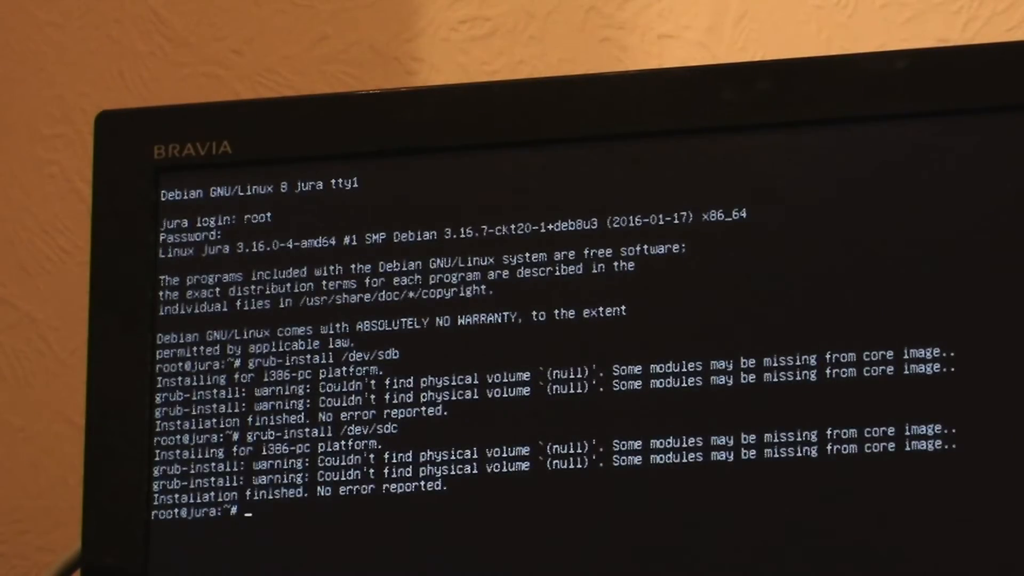
type("less /proc/mdstat")
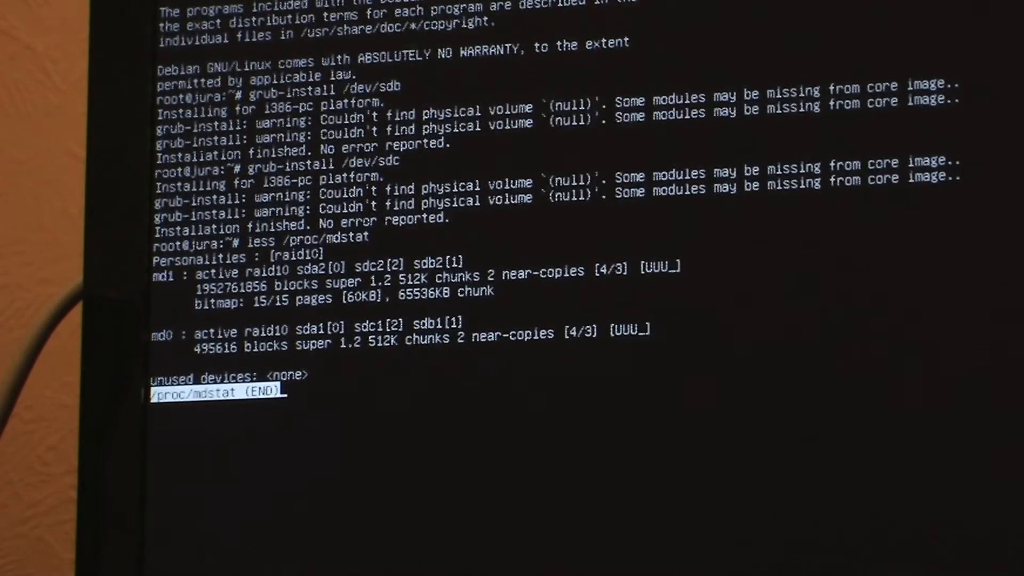
- Quit the /proc/mdstat pager after reading md0 and md1 active as raid10
key("q")
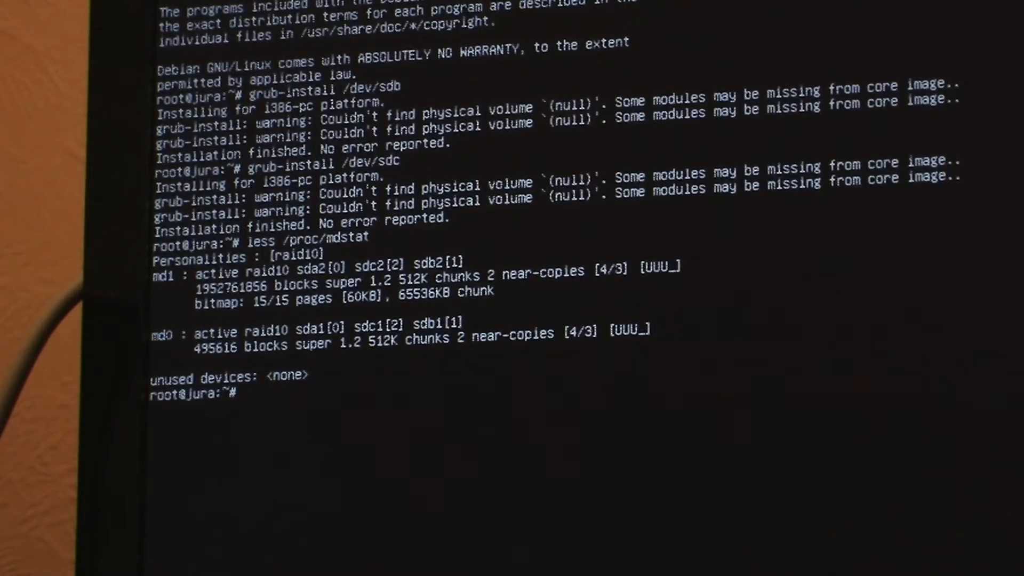